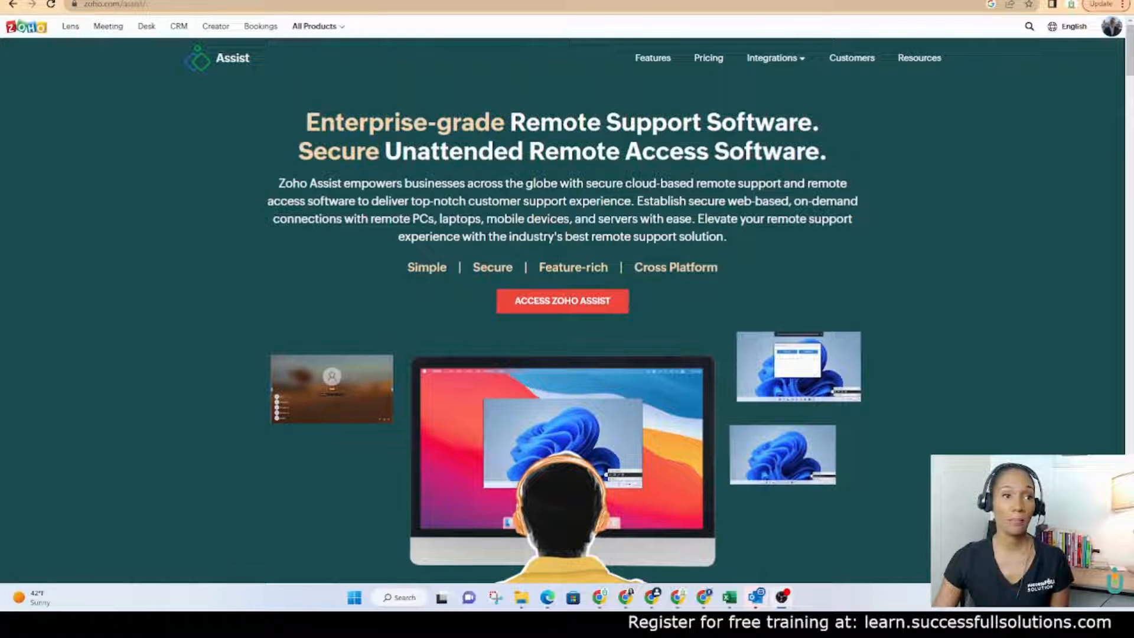
{"action": "mouse_move", "coordinate": [576, 196]}
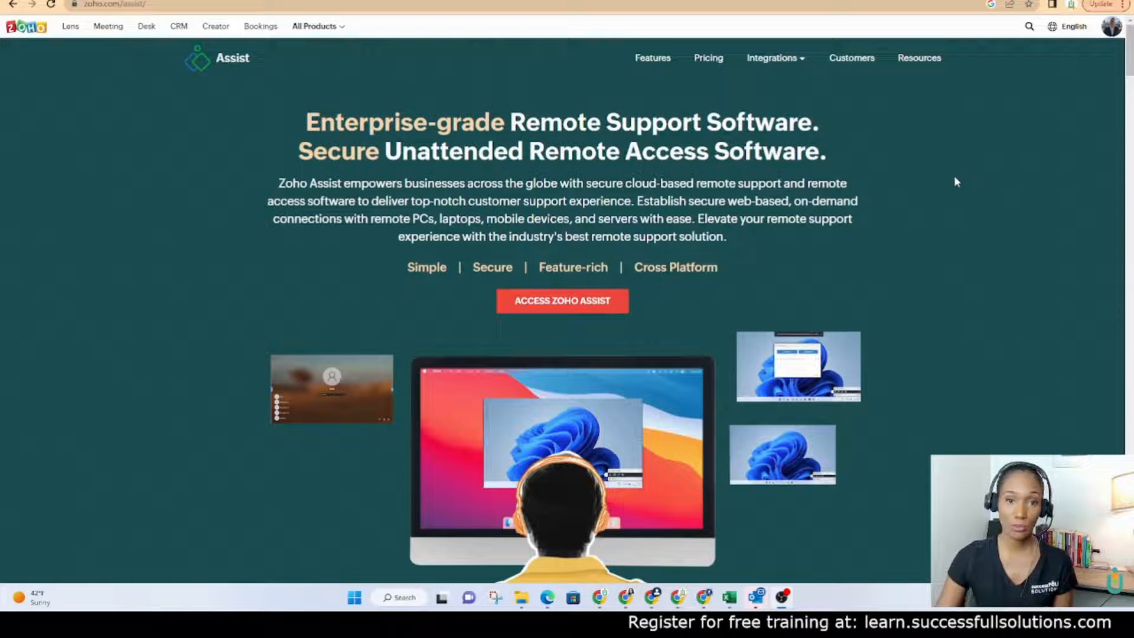
Scroll down the Zoho Assist homepage and open the Pricing & Plans page.
{"action": "scroll", "scroll_direction": "down", "scroll_amount": 3}
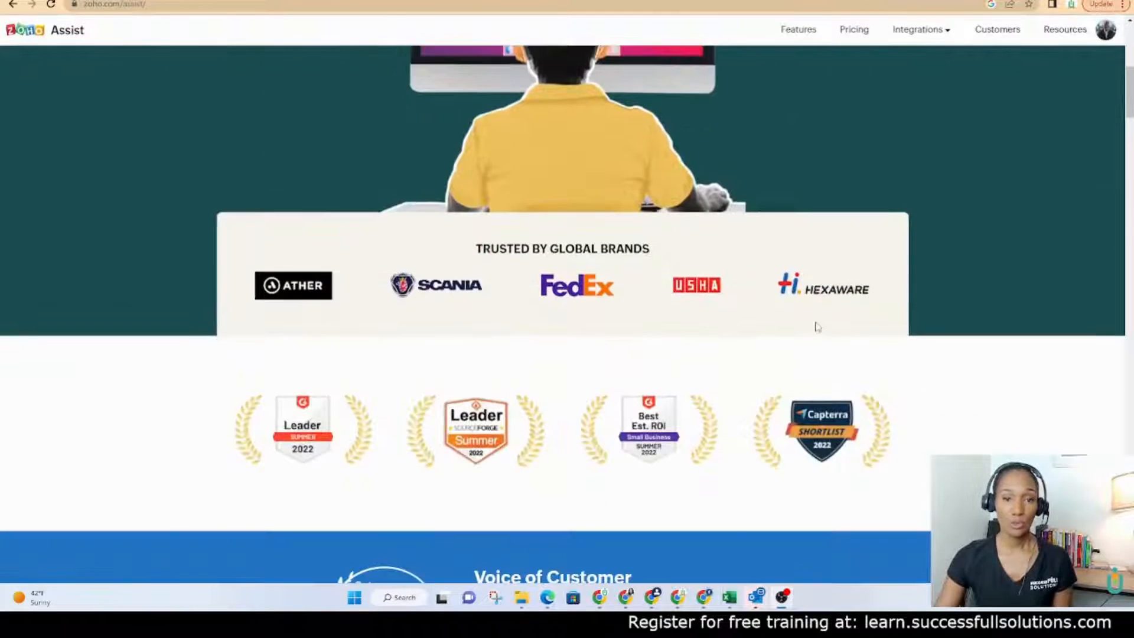
{"action": "scroll", "scroll_direction": "down", "scroll_amount": 3}
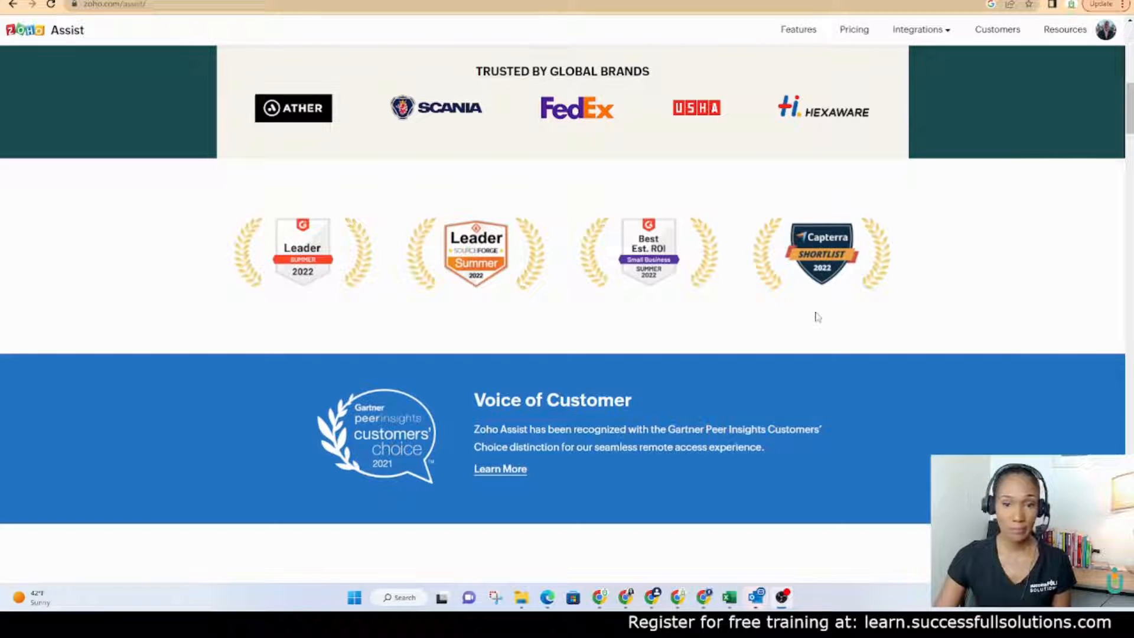
{"action": "mouse_move", "coordinate": [527, 339]}
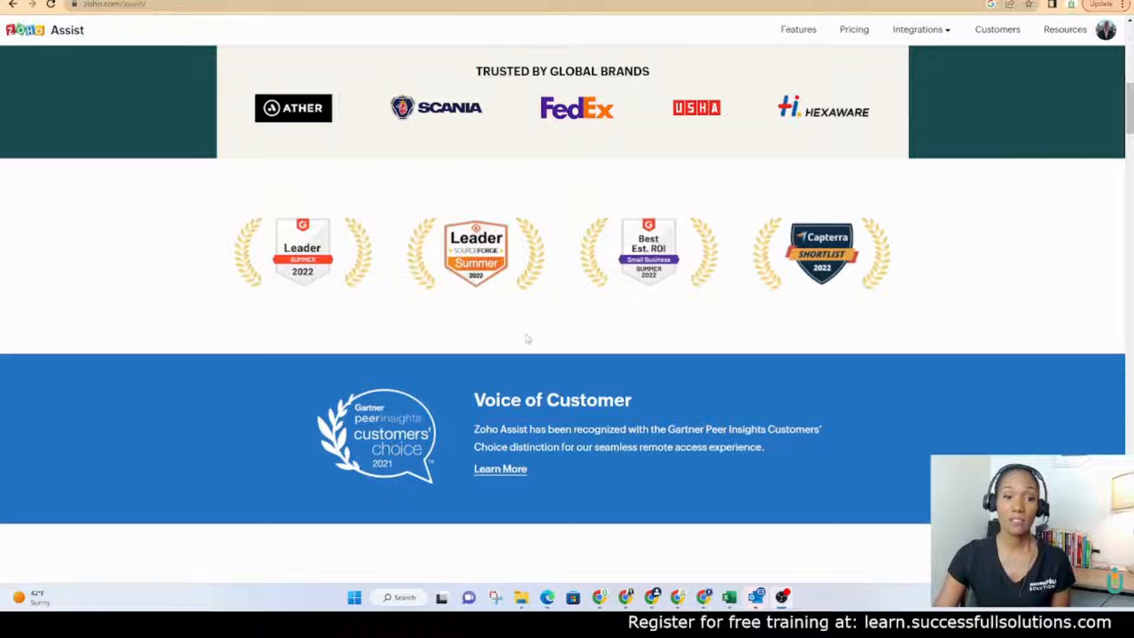
{"action": "mouse_move", "coordinate": [580, 362]}
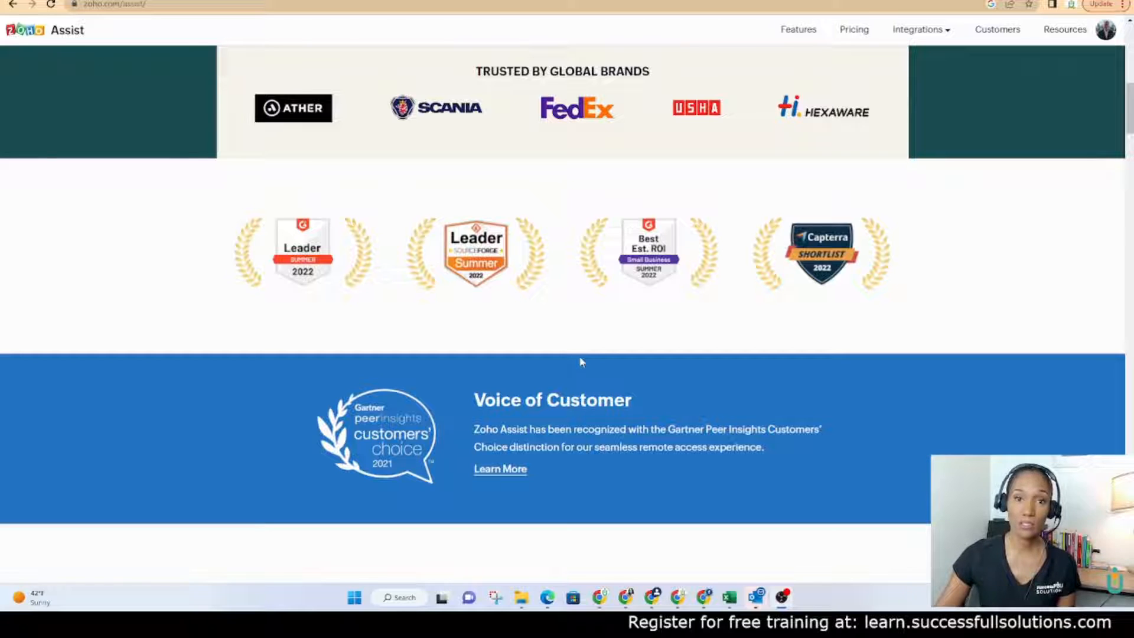
{"action": "mouse_move", "coordinate": [593, 360]}
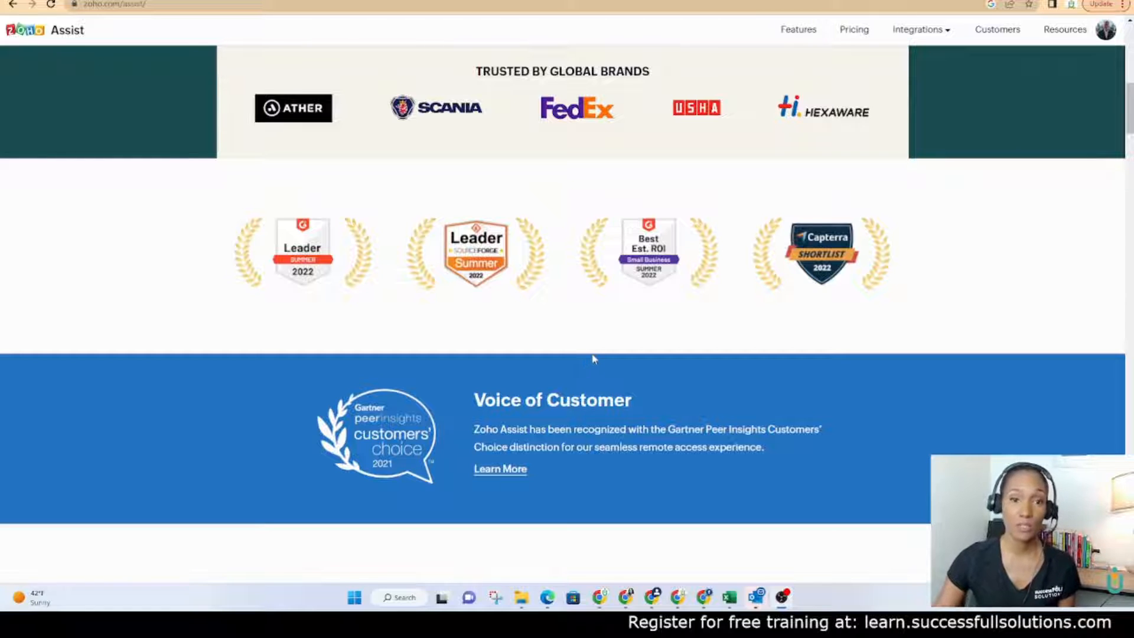
{"action": "scroll", "scroll_direction": "down", "scroll_amount": 3}
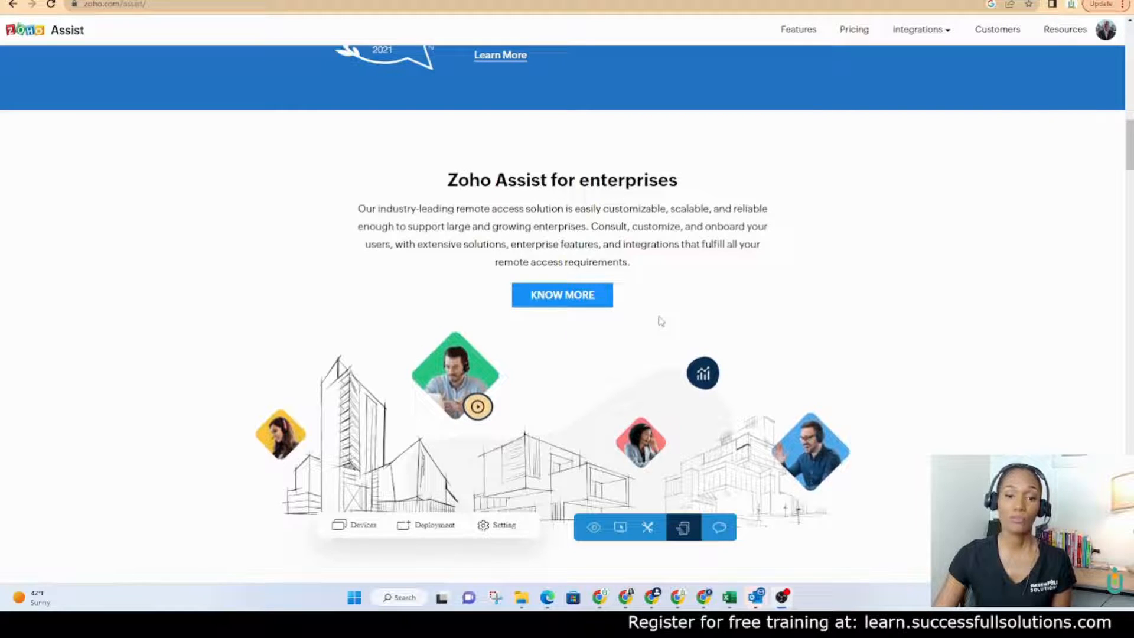
{"action": "scroll", "scroll_direction": "down", "scroll_amount": 3}
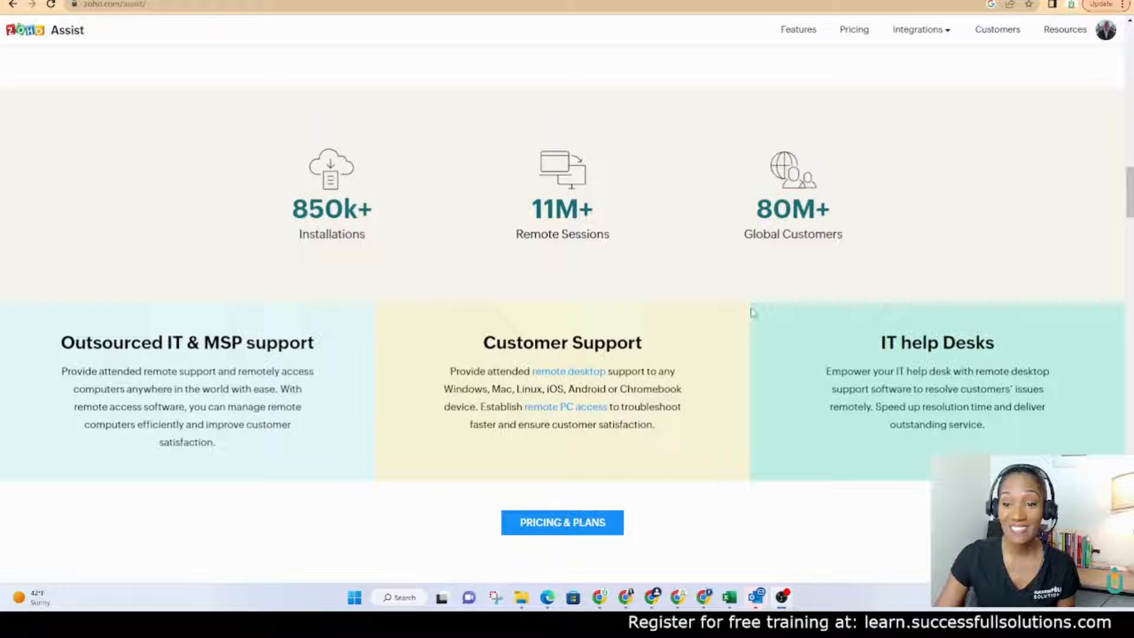
{"action": "scroll", "scroll_direction": "down", "scroll_amount": 3}
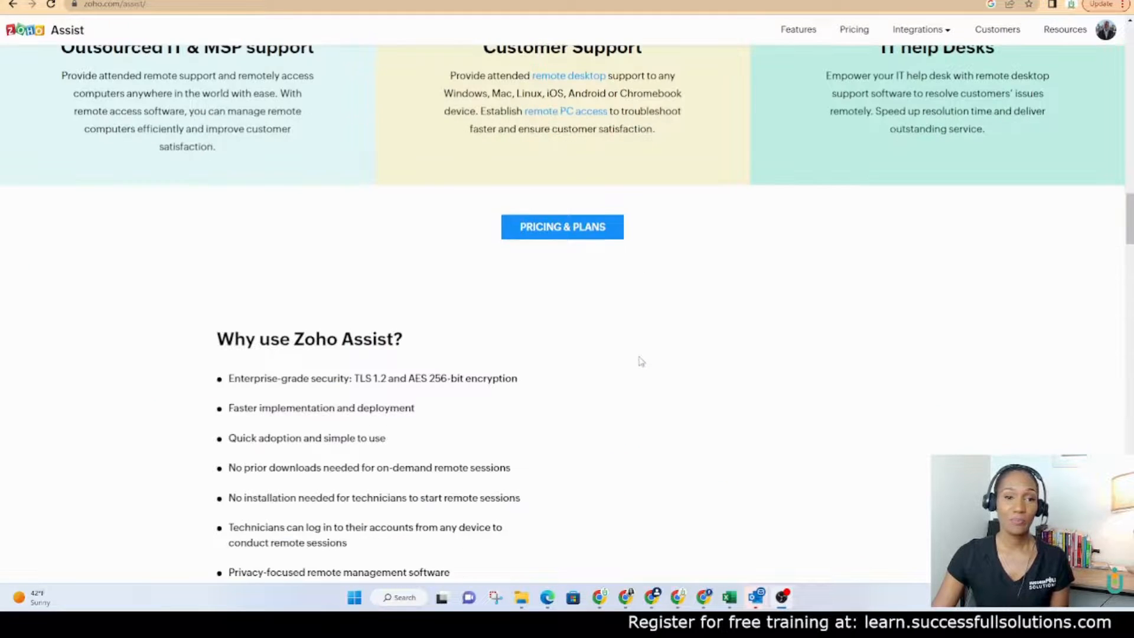
{"action": "left_click", "coordinate": [562, 226]}
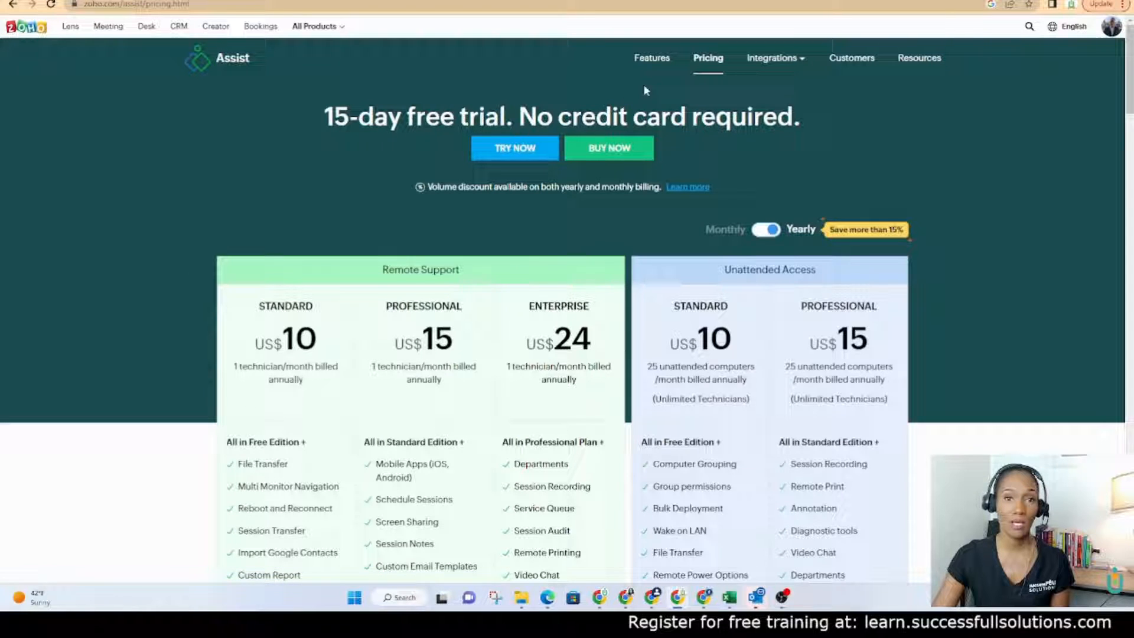
{"action": "mouse_move", "coordinate": [539, 360]}
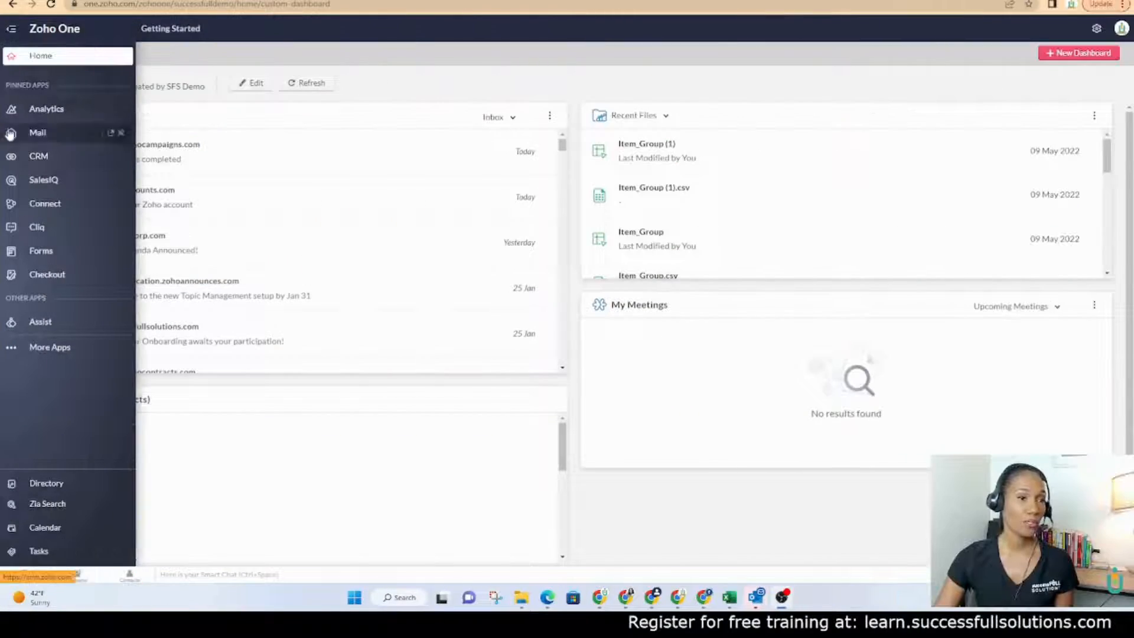
{"action": "mouse_move", "coordinate": [40, 321]}
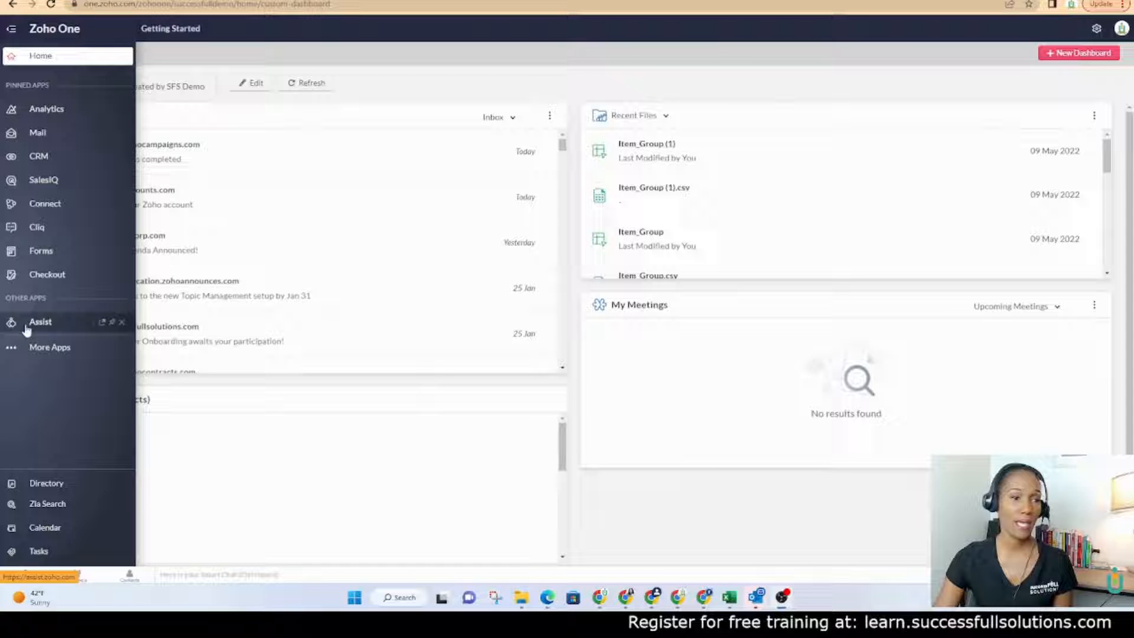
Launch Assist from More Apps under the Successfull Demo Apps group.
{"action": "left_click", "coordinate": [50, 347]}
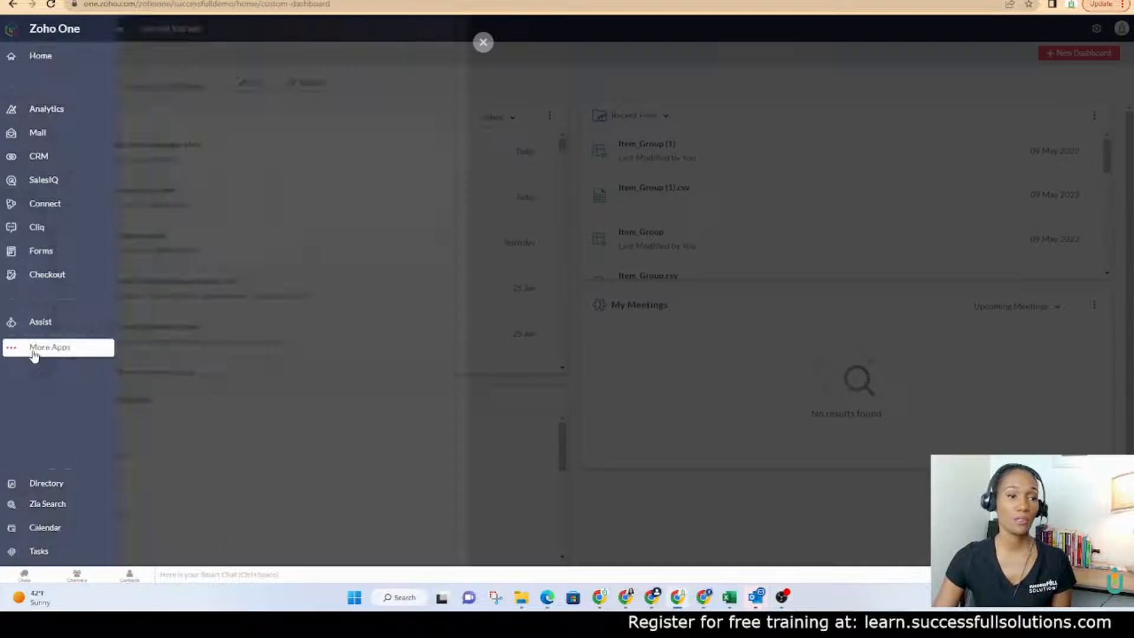
{"action": "left_click", "coordinate": [49, 347]}
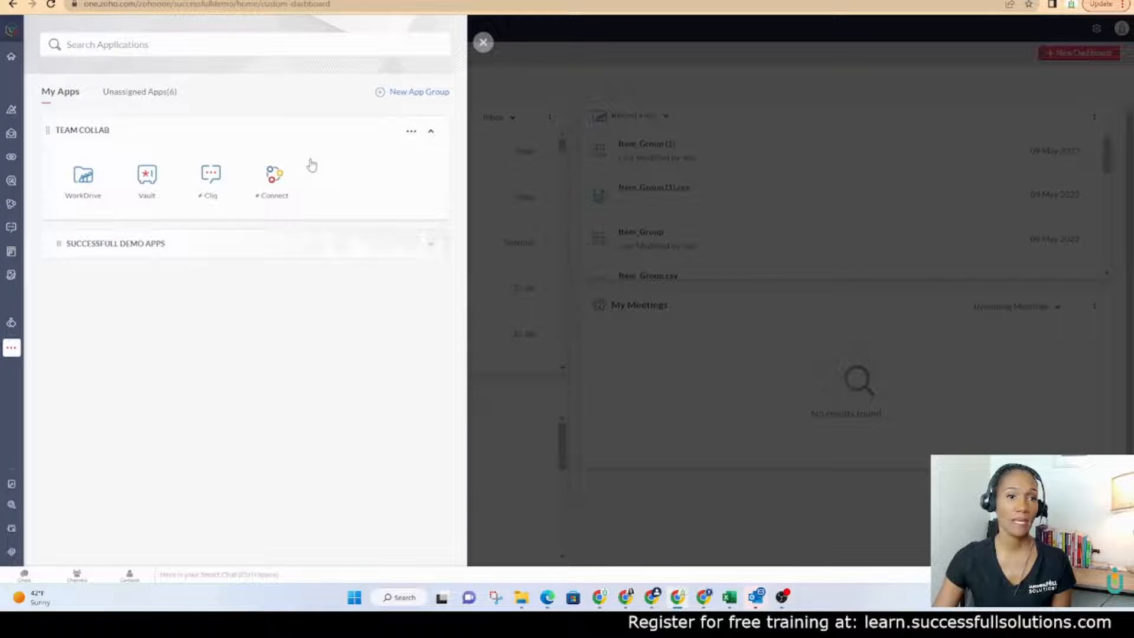
{"action": "left_click", "coordinate": [421, 243]}
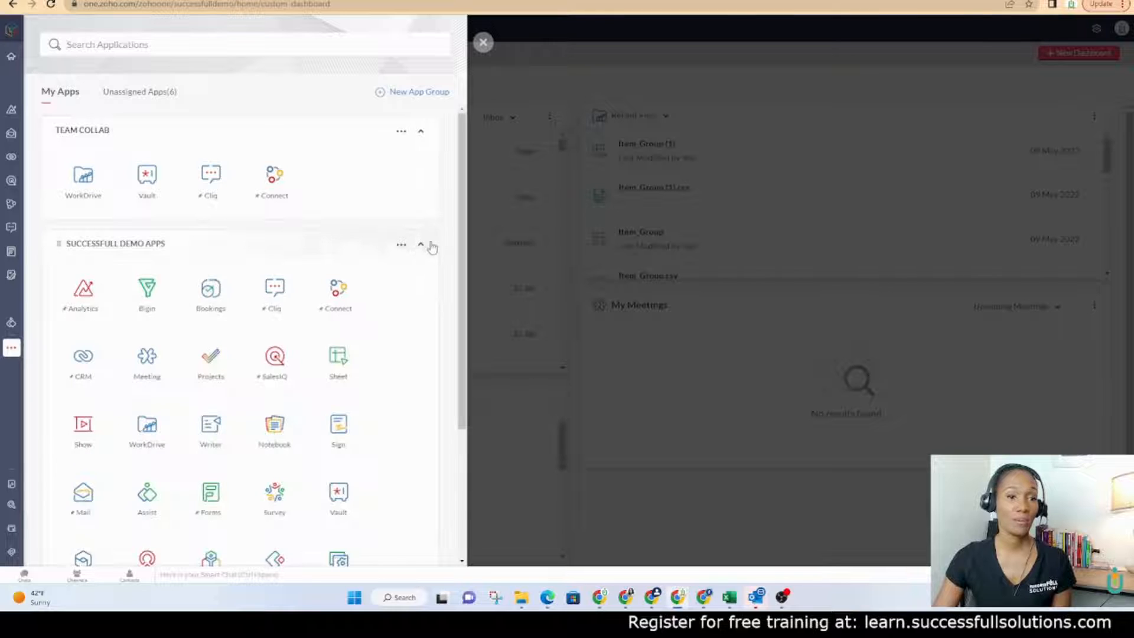
{"action": "scroll", "scroll_direction": "down", "scroll_amount": 3}
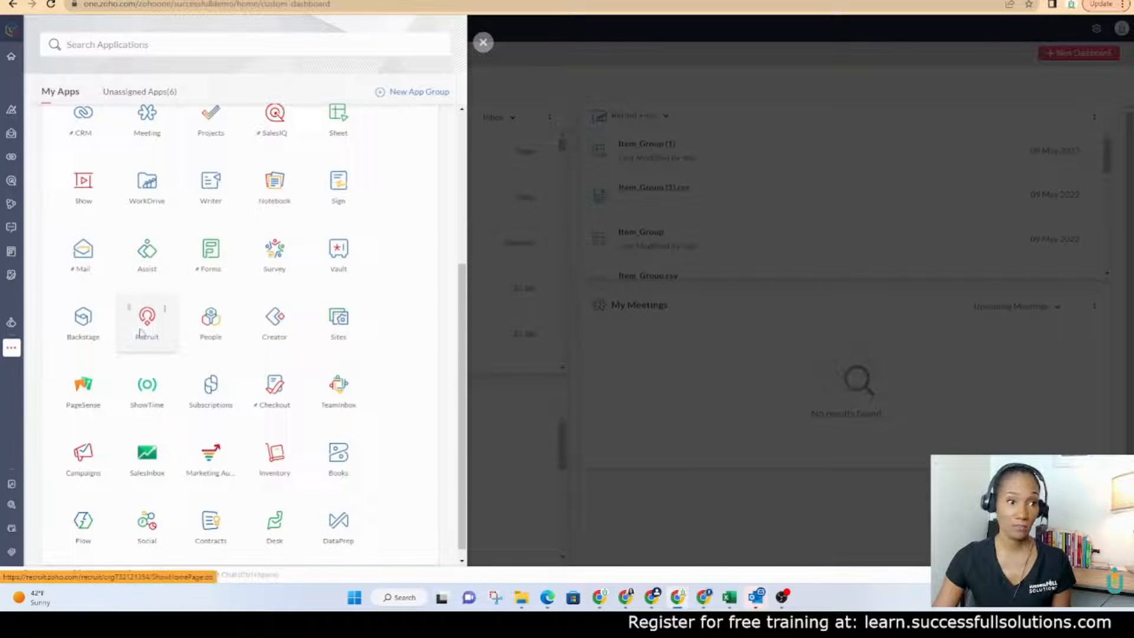
{"action": "left_click", "coordinate": [147, 254]}
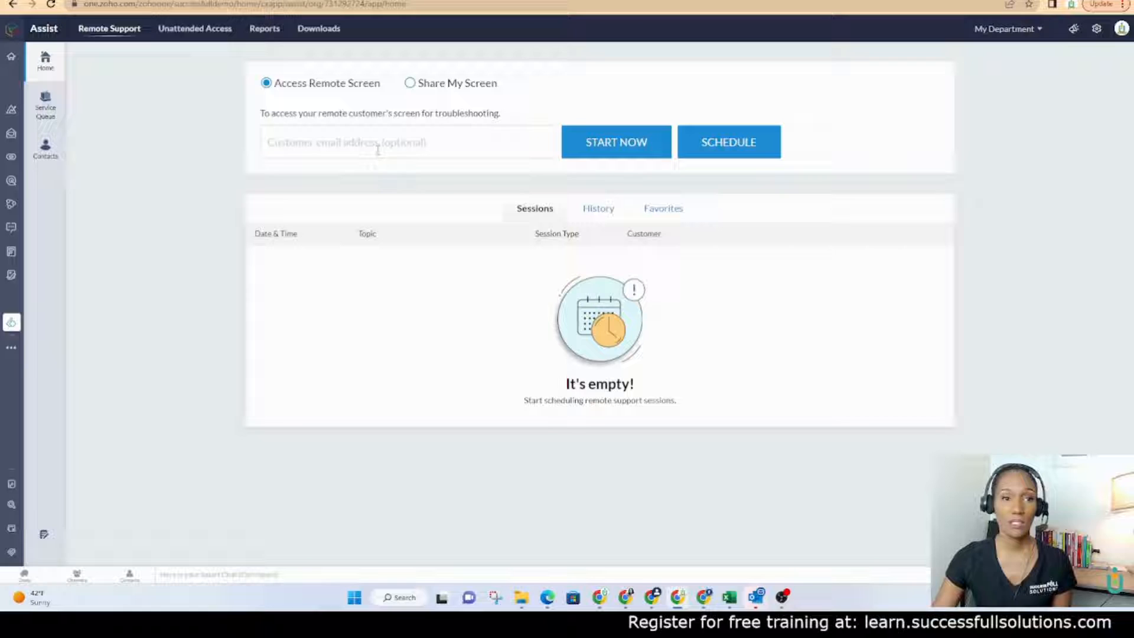
{"action": "left_click", "coordinate": [407, 142]}
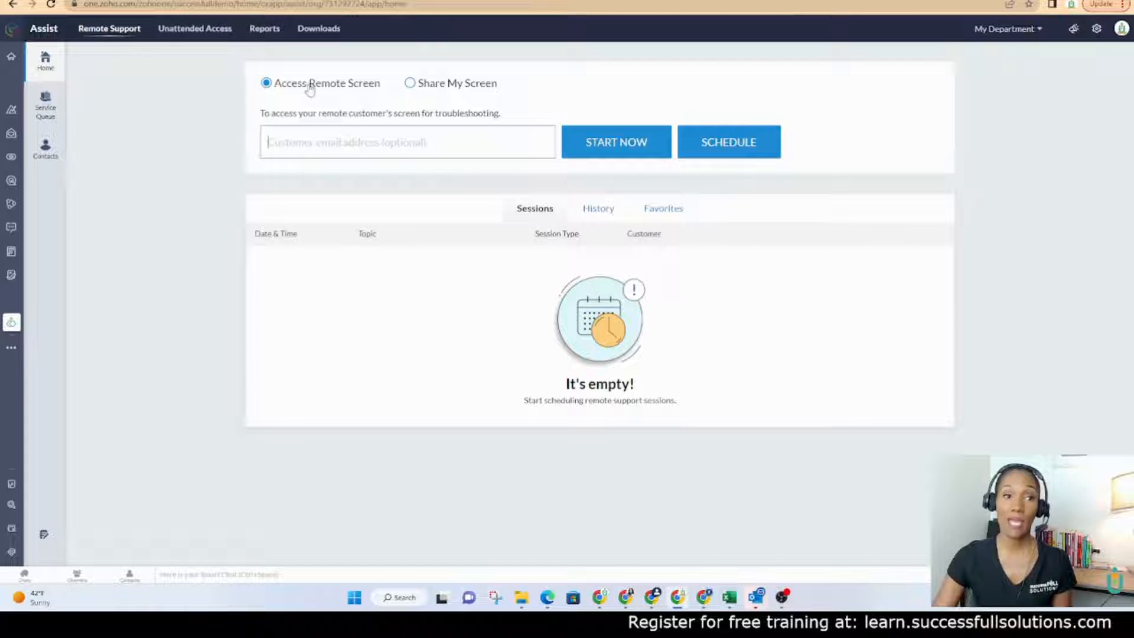
{"action": "left_click", "coordinate": [409, 83]}
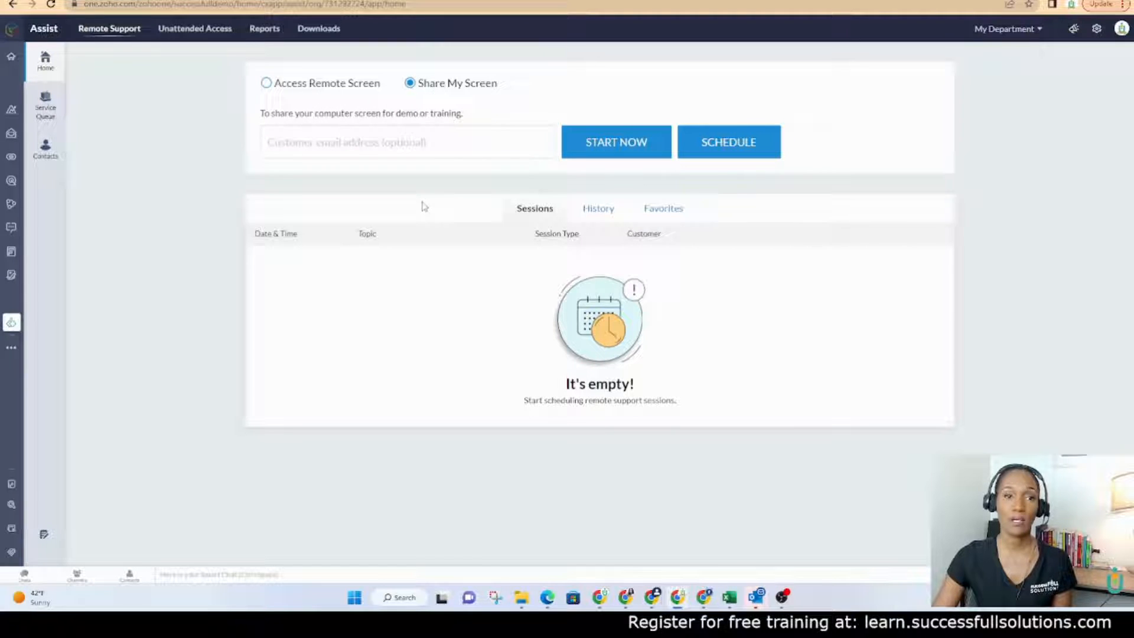
{"action": "mouse_move", "coordinate": [421, 205]}
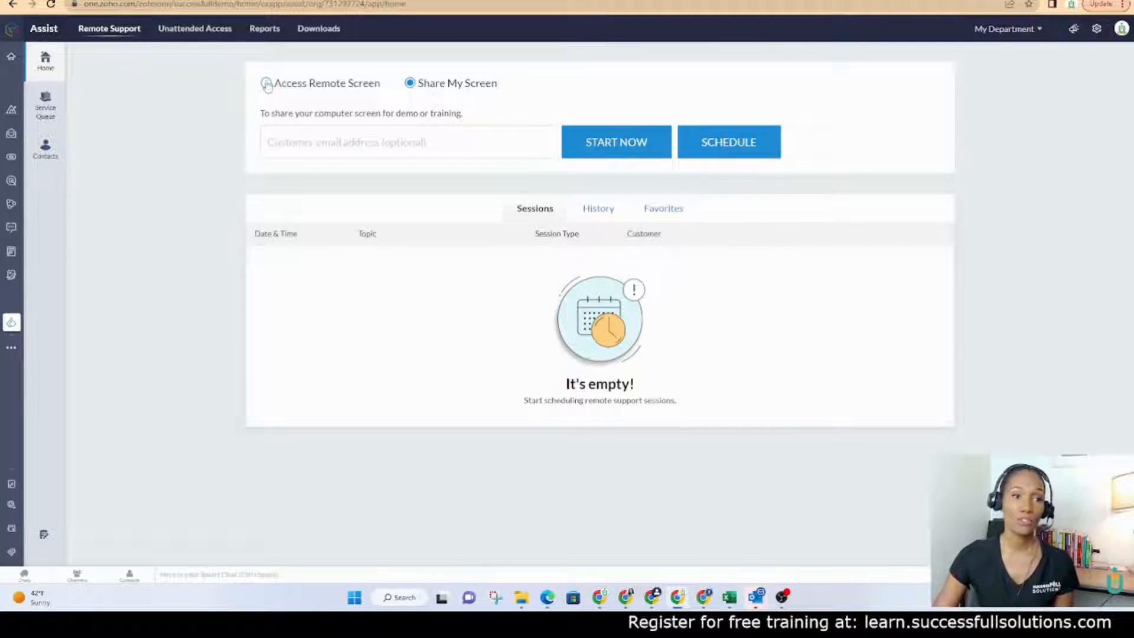
{"action": "left_click", "coordinate": [267, 83]}
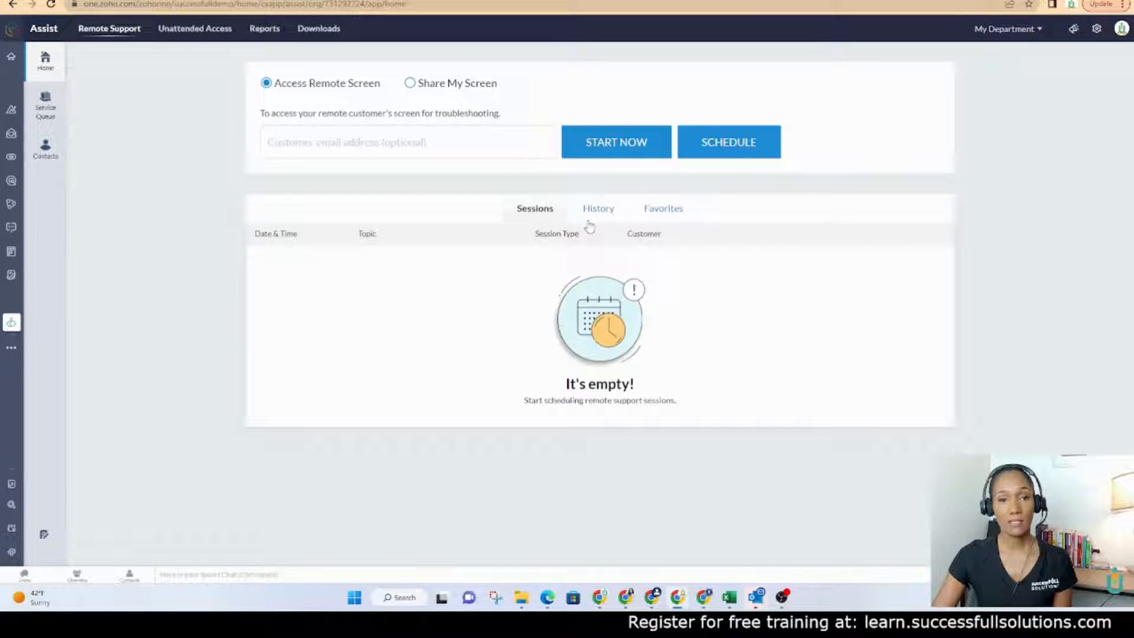
{"action": "left_click", "coordinate": [598, 209]}
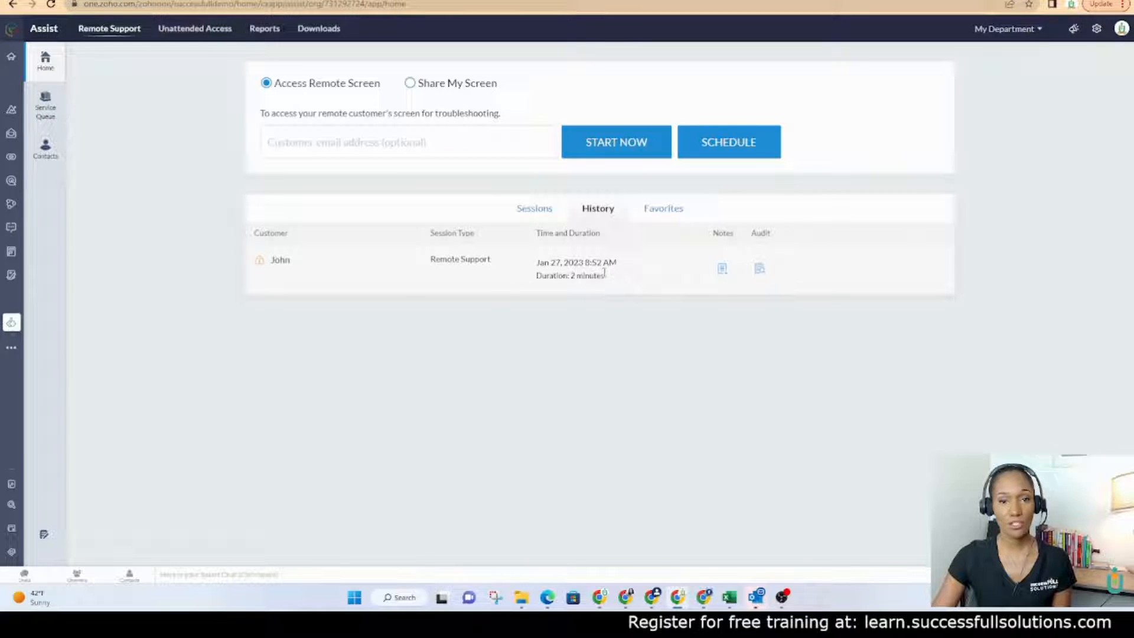
{"action": "left_click", "coordinate": [663, 208]}
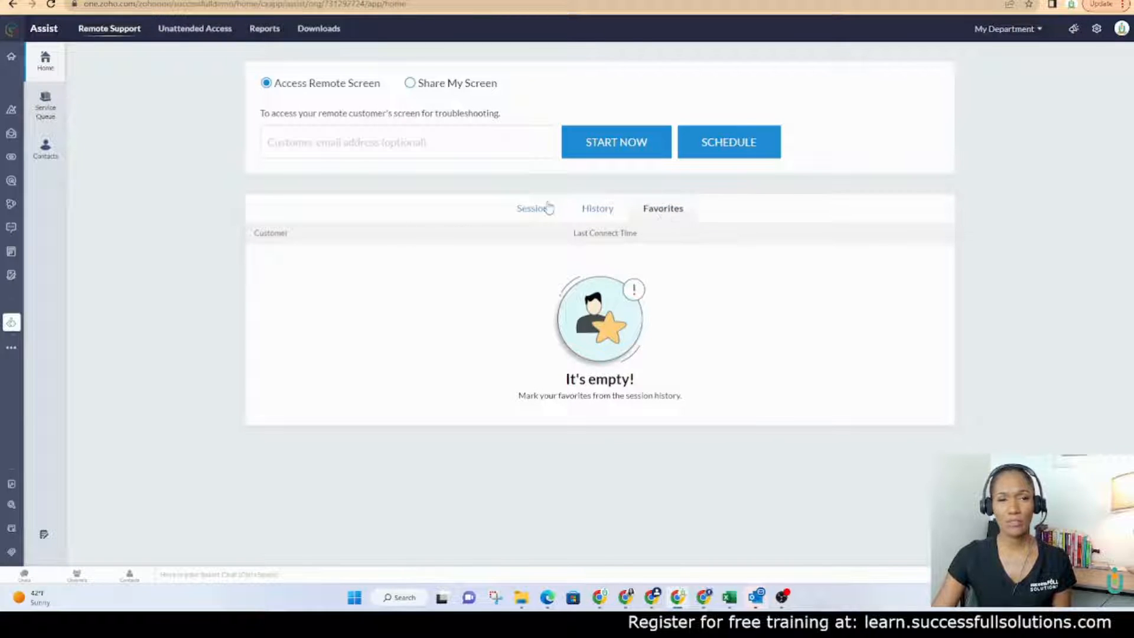
{"action": "left_click", "coordinate": [534, 208]}
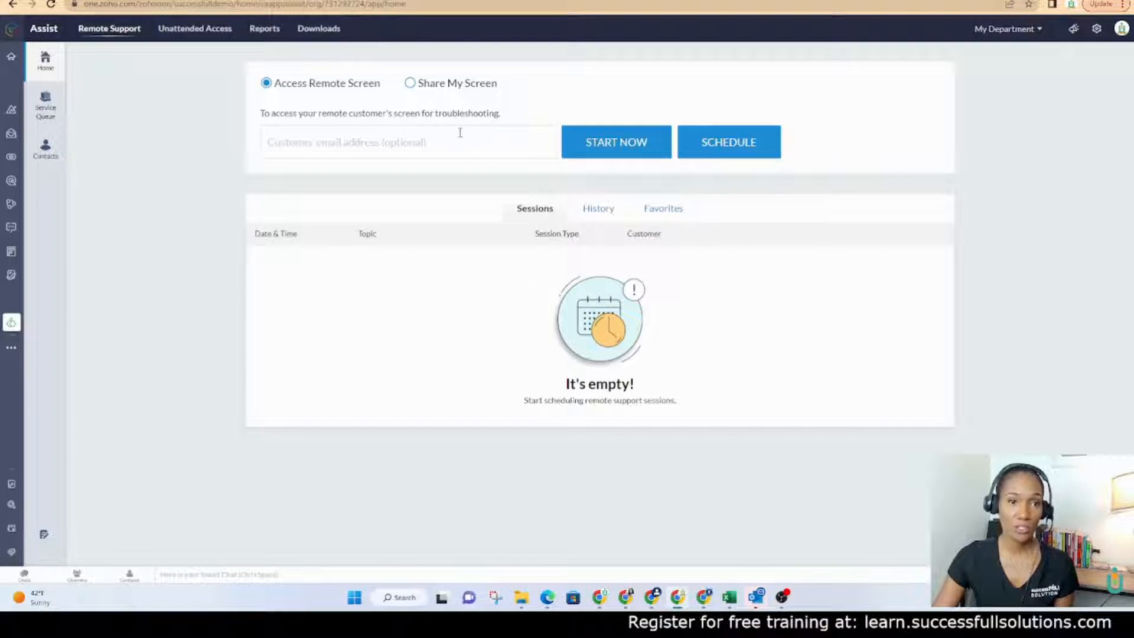
{"action": "left_click", "coordinate": [407, 141]}
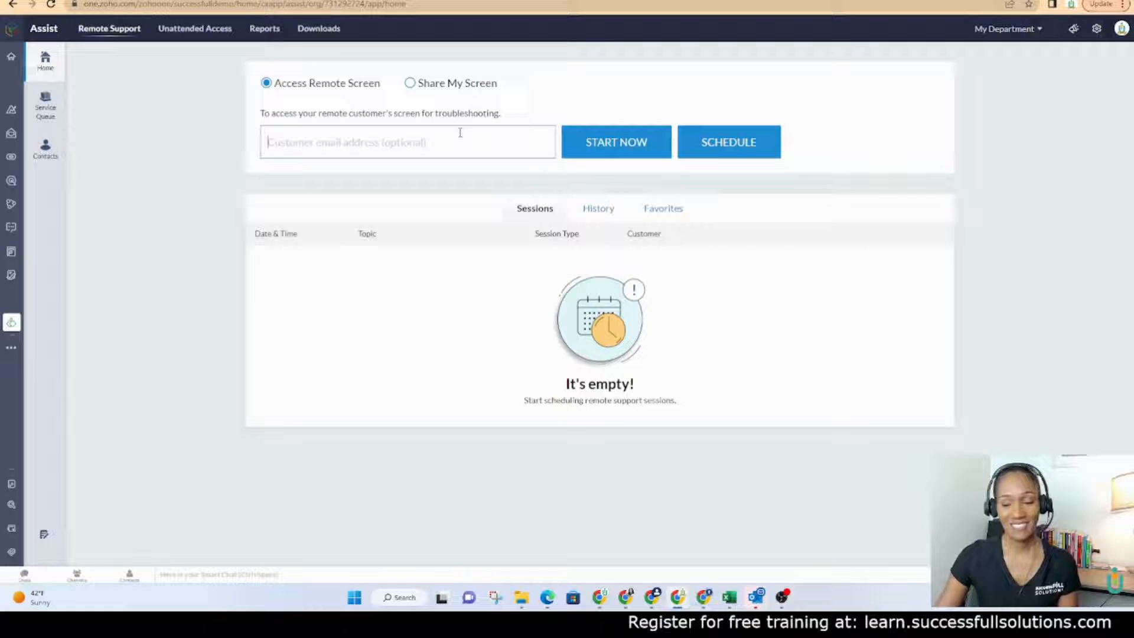
{"action": "type", "text": "john@"}
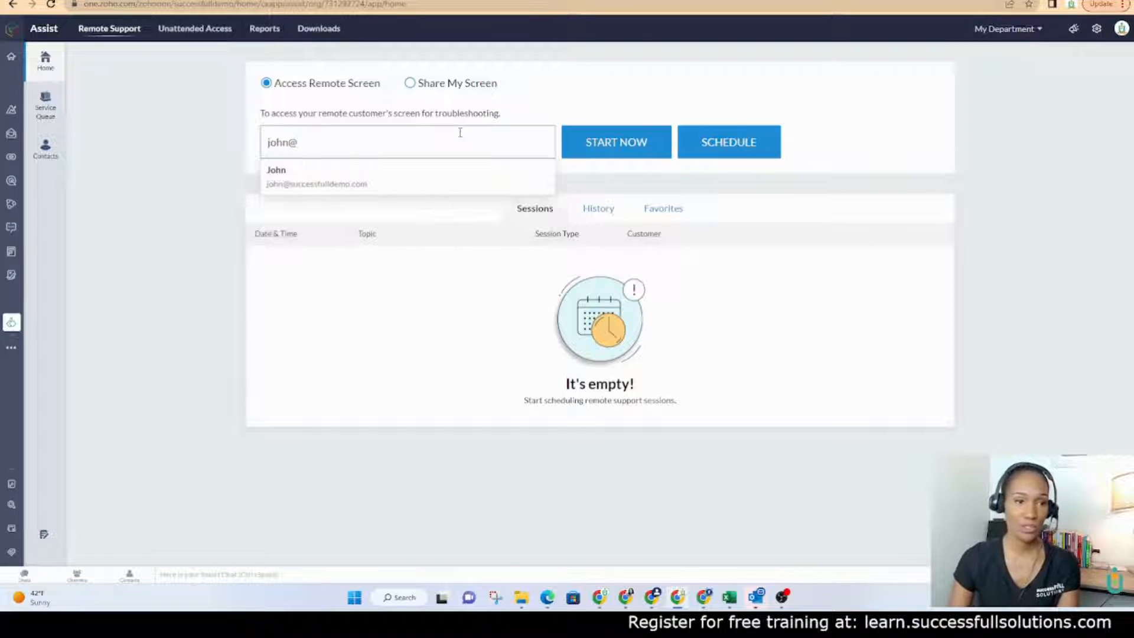
{"action": "left_click", "coordinate": [316, 176]}
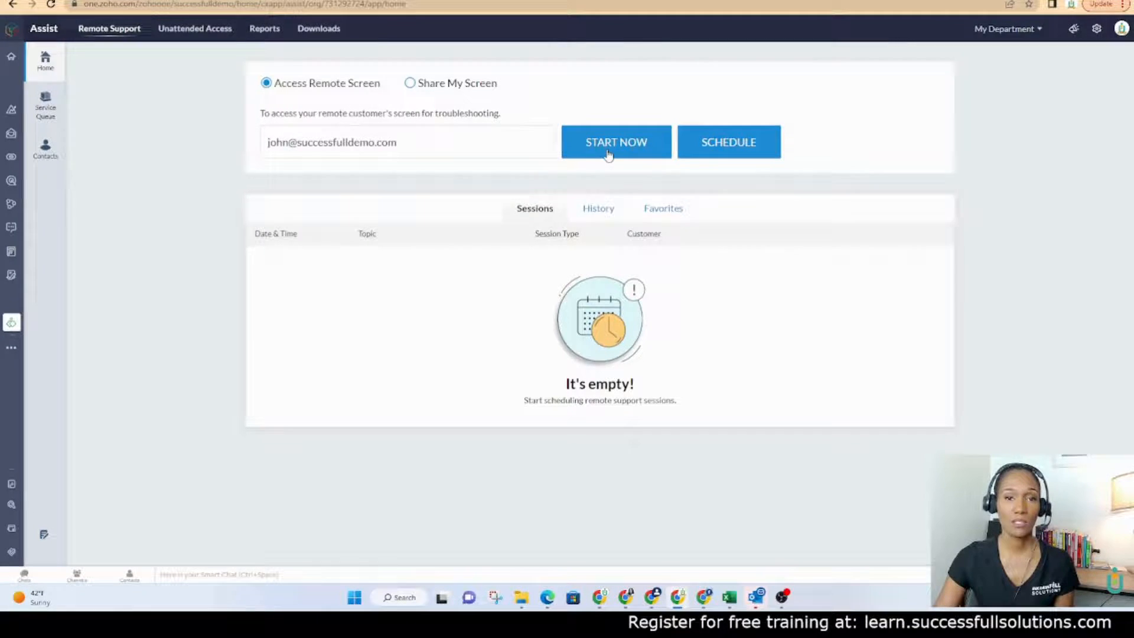
{"action": "left_click", "coordinate": [615, 141]}
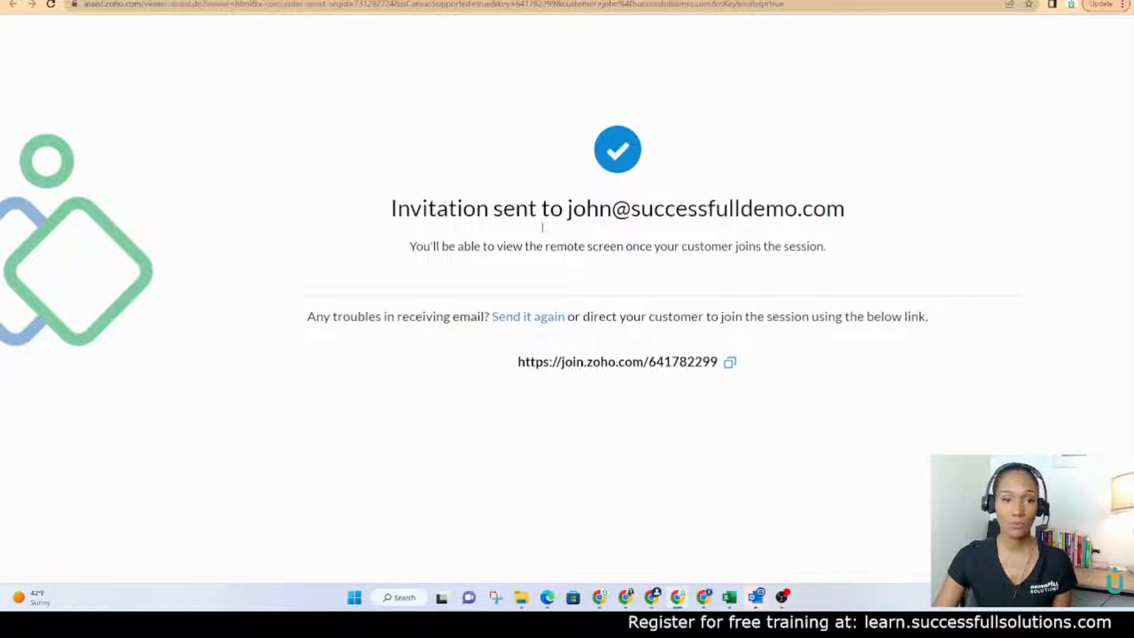
{"action": "mouse_move", "coordinate": [718, 263]}
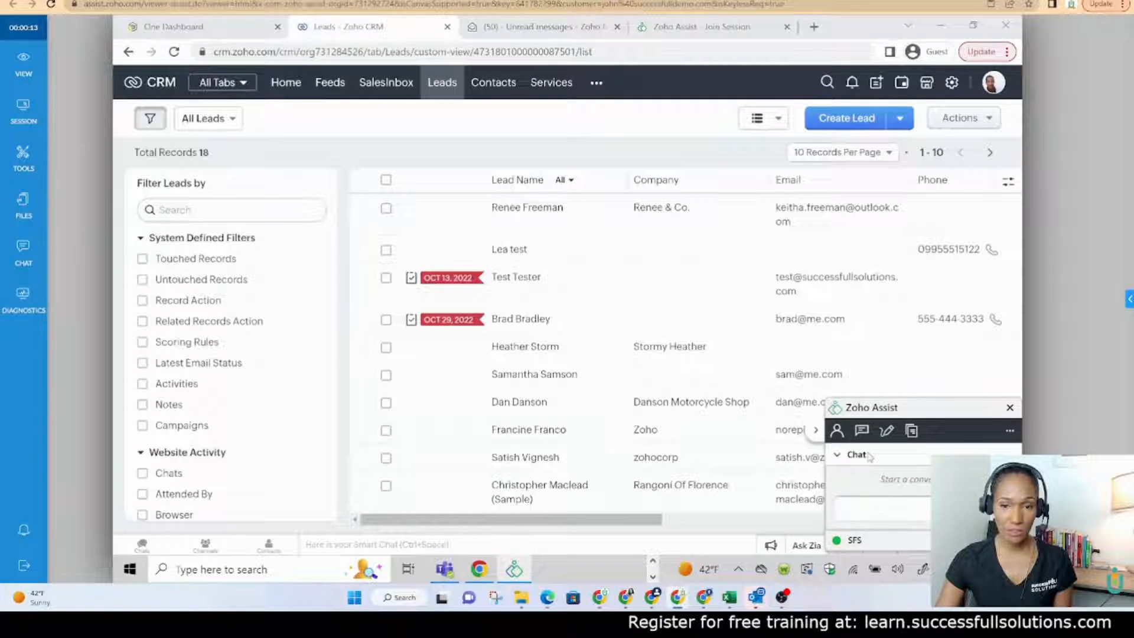
Open the session chat panel and type a message to John.
{"action": "left_click", "coordinate": [879, 506]}
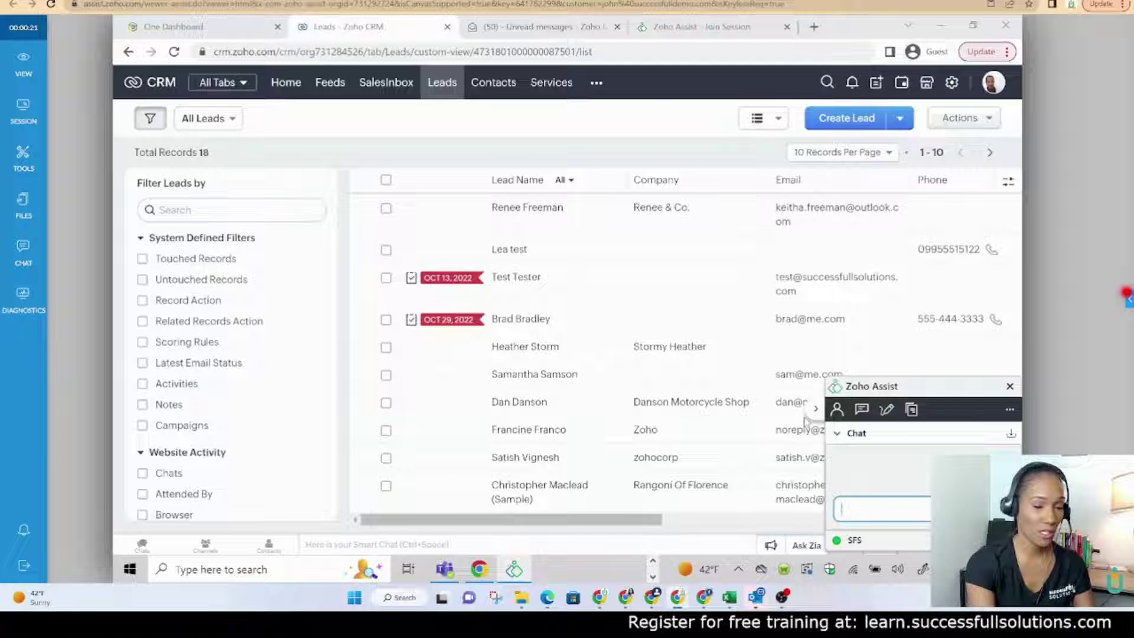
{"action": "type", "text": "receiv"}
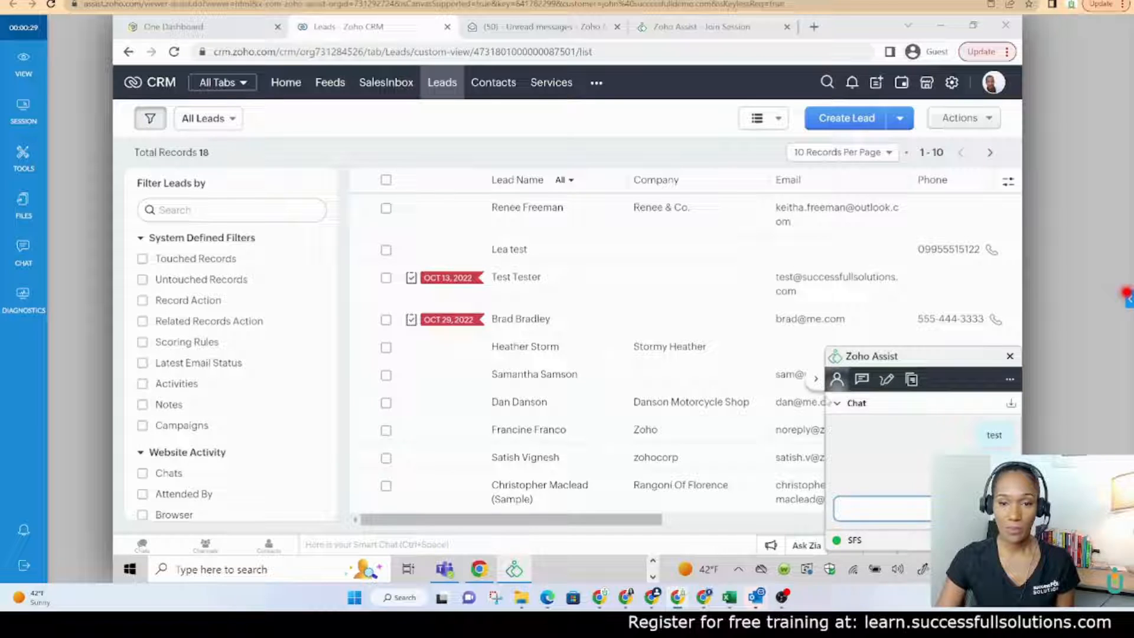
{"action": "mouse_move", "coordinate": [1027, 345]}
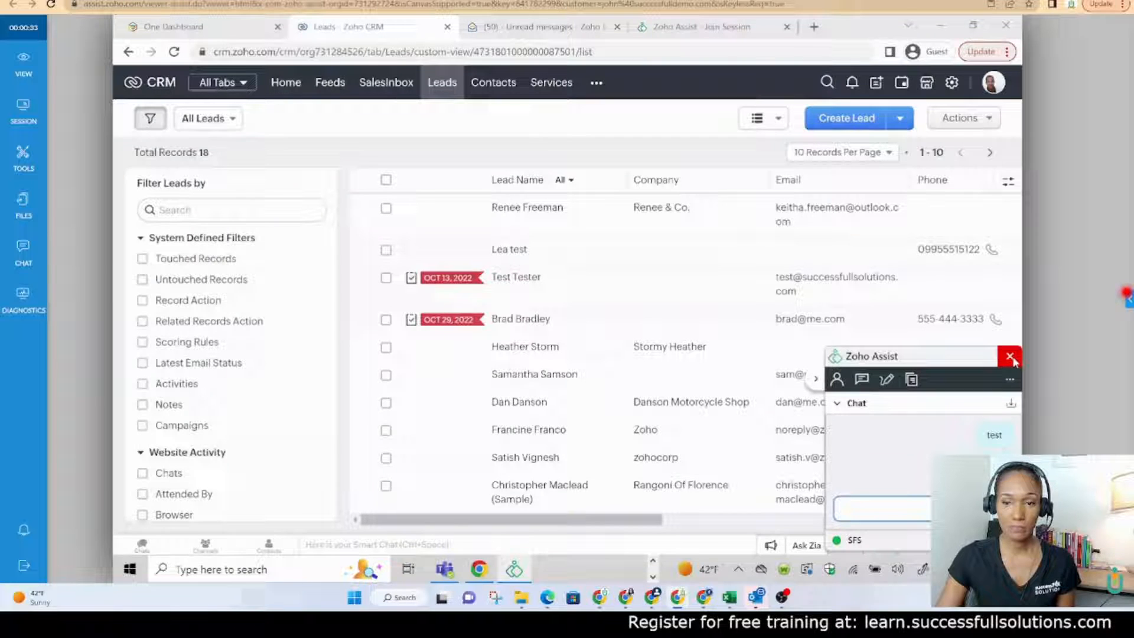
Close chat, then visit remote CRM SalesInbox, a lead record, Services, Contacts, ending on Leads.
{"action": "left_click", "coordinate": [1011, 355]}
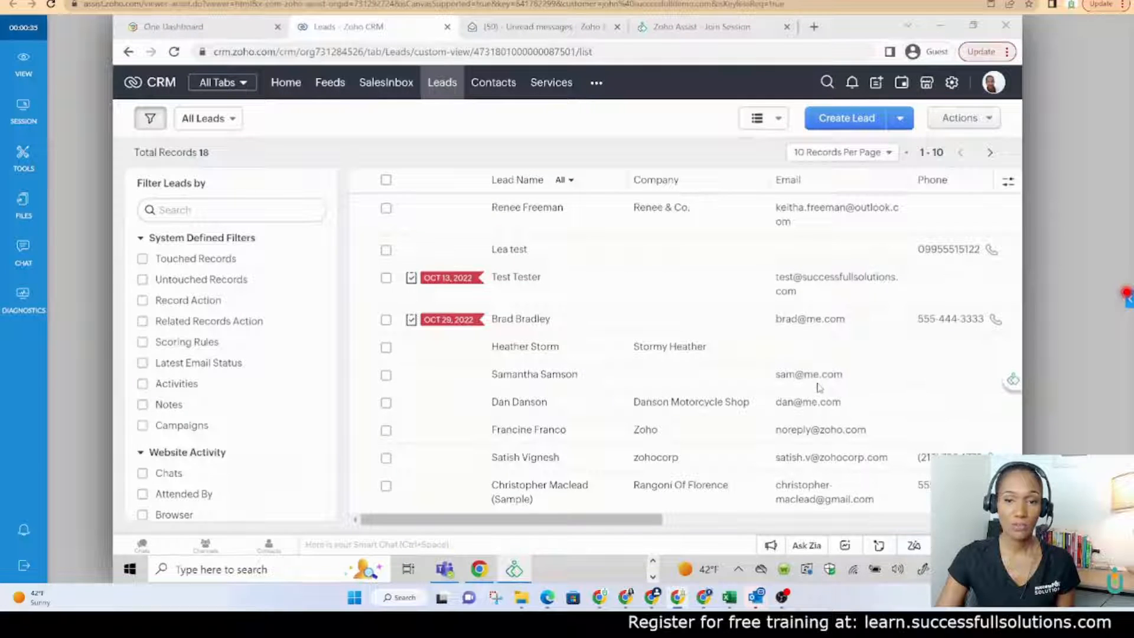
{"action": "mouse_move", "coordinate": [525, 458]}
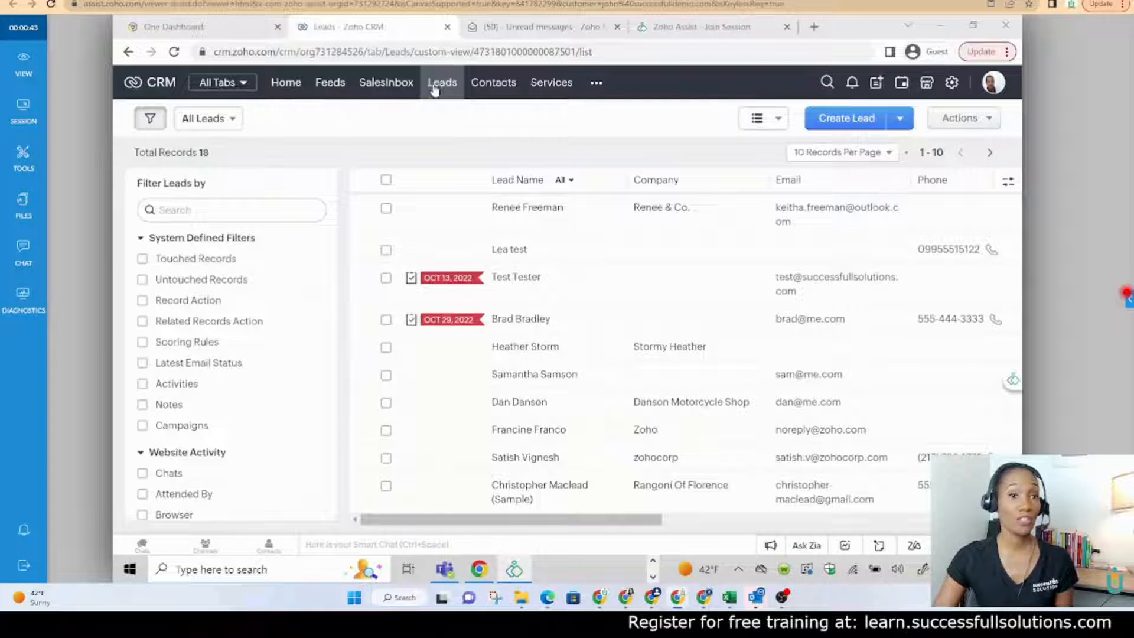
{"action": "left_click", "coordinate": [386, 81]}
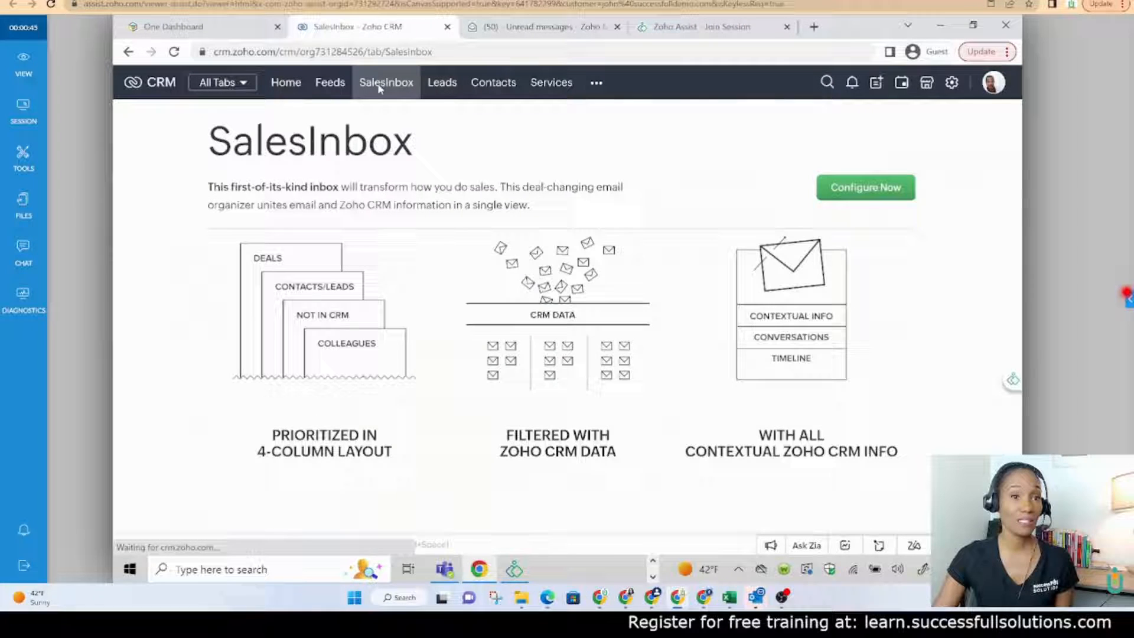
{"action": "left_click", "coordinate": [442, 81]}
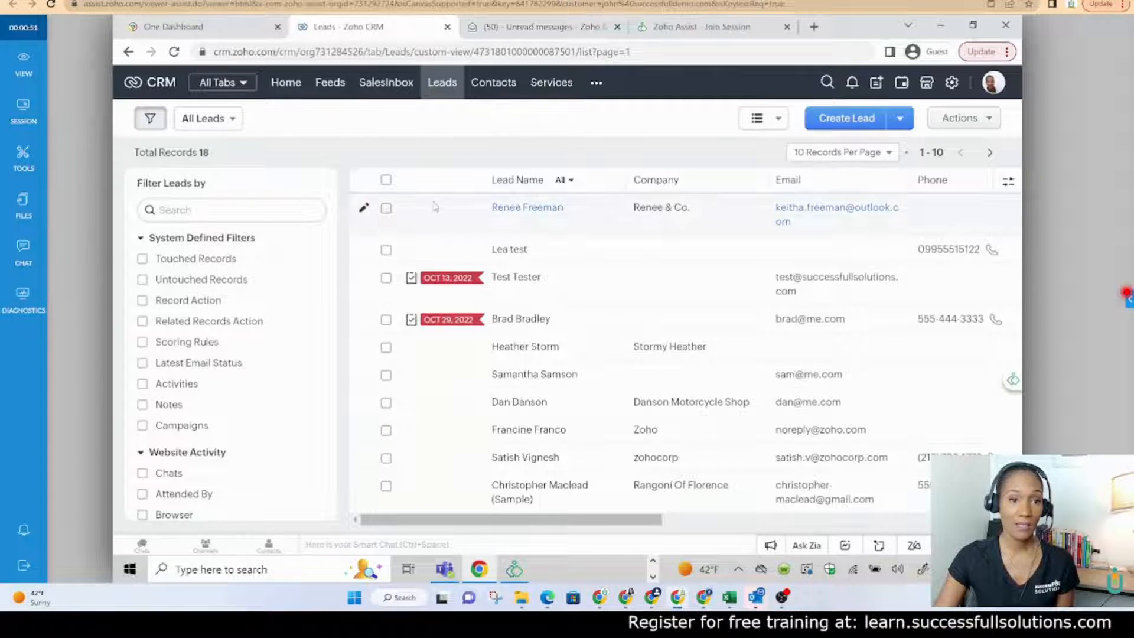
{"action": "left_click", "coordinate": [528, 207]}
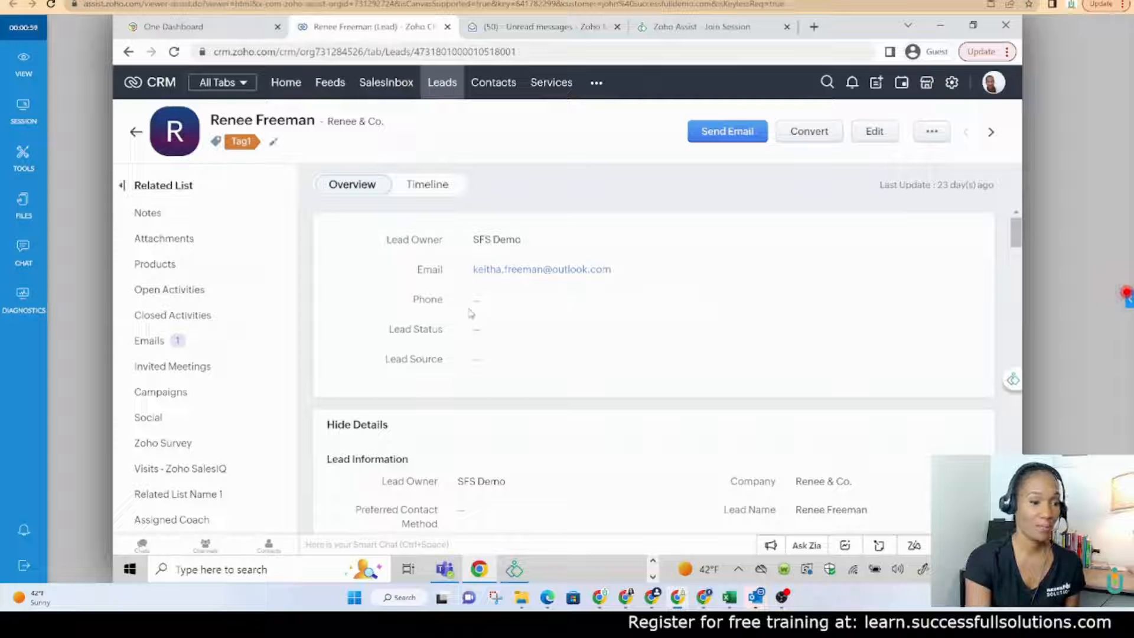
{"action": "left_click", "coordinate": [551, 82]}
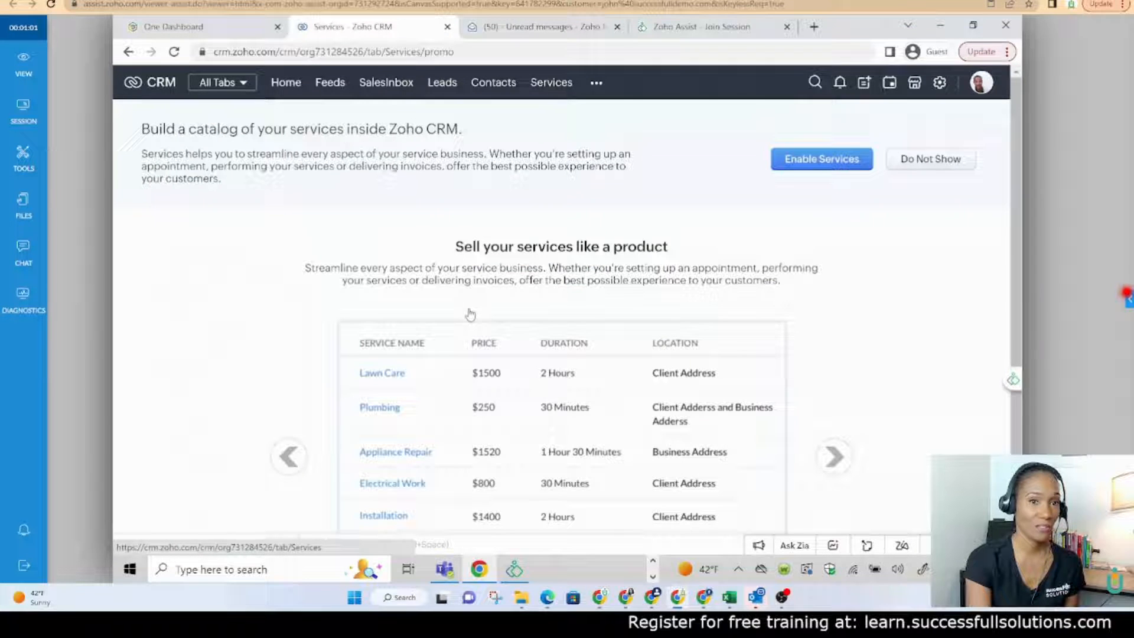
{"action": "left_click", "coordinate": [493, 82]}
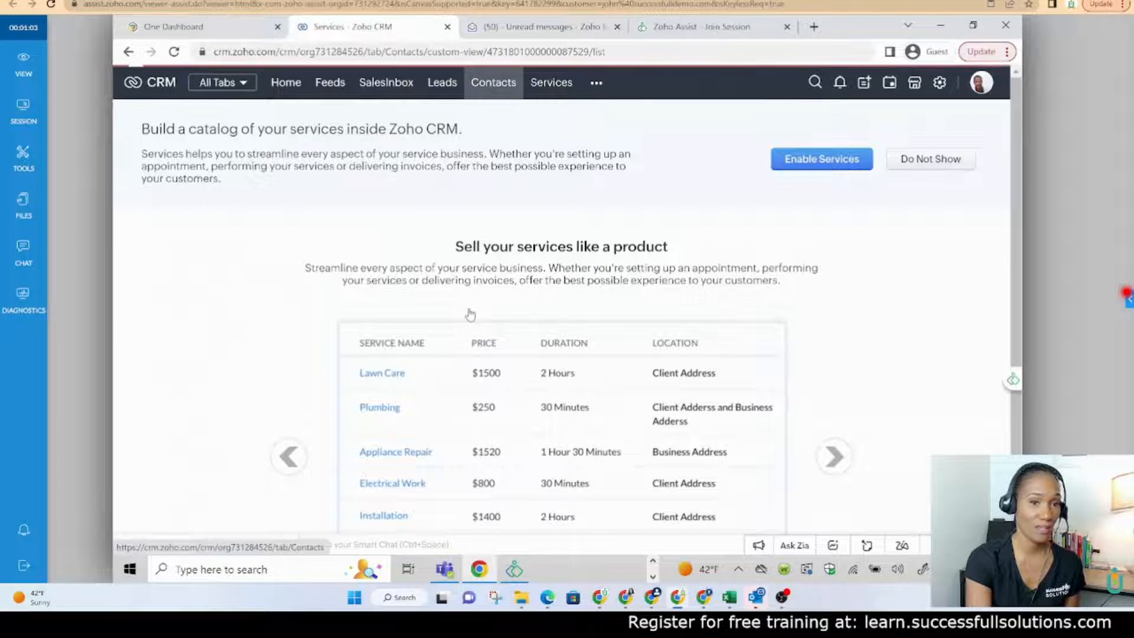
{"action": "left_click", "coordinate": [493, 81]}
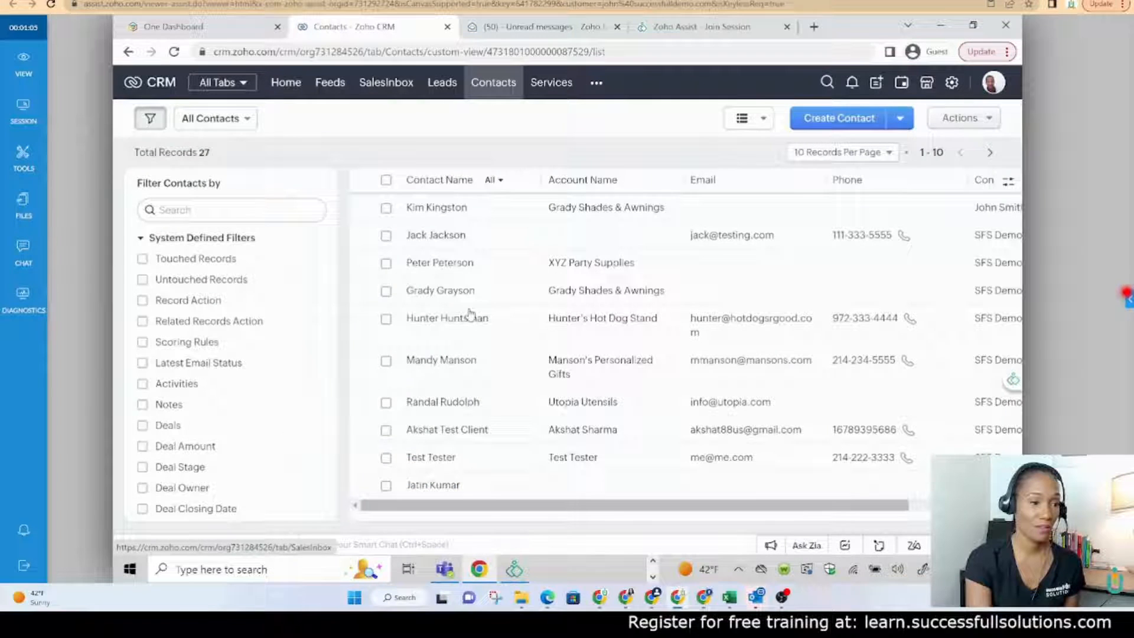
{"action": "left_click", "coordinate": [441, 81]}
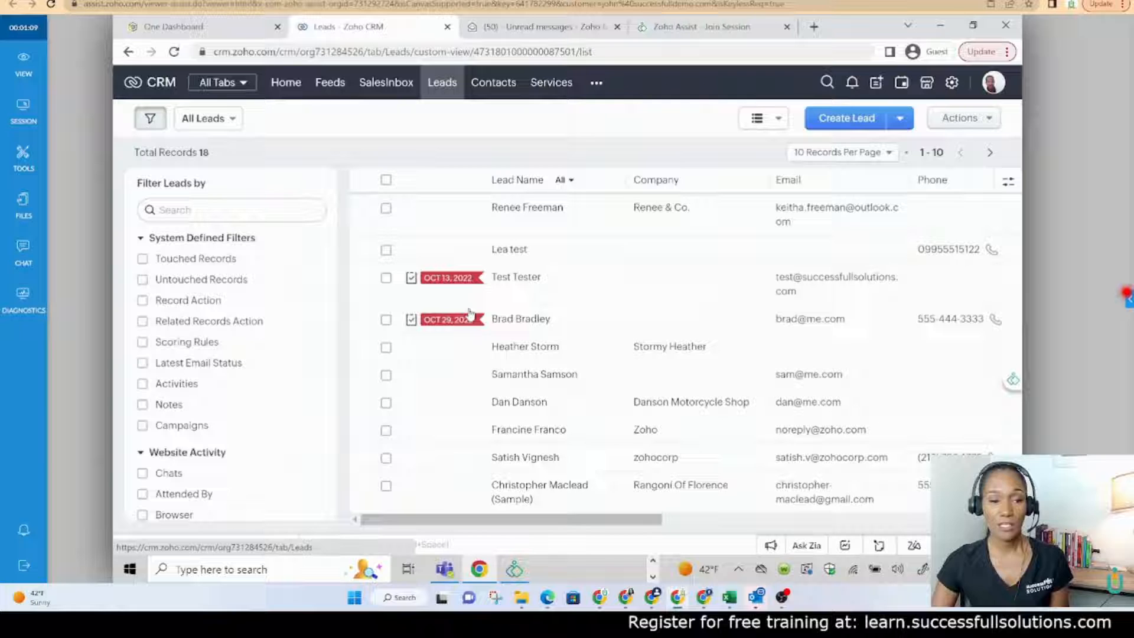
{"action": "mouse_move", "coordinate": [448, 277]}
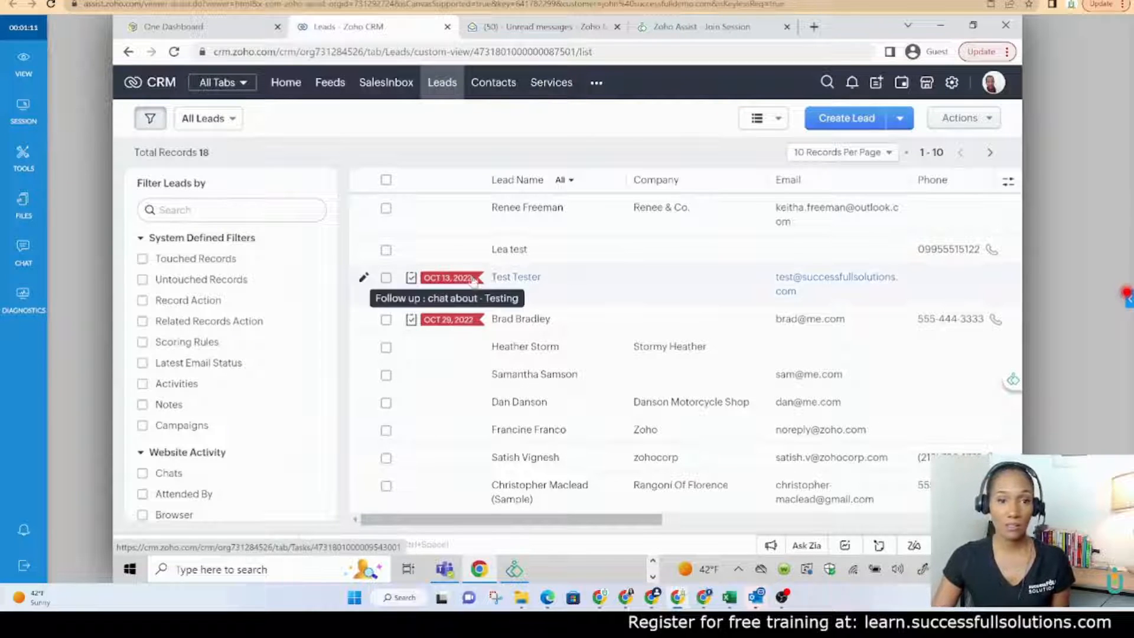
{"action": "mouse_move", "coordinate": [676, 283]}
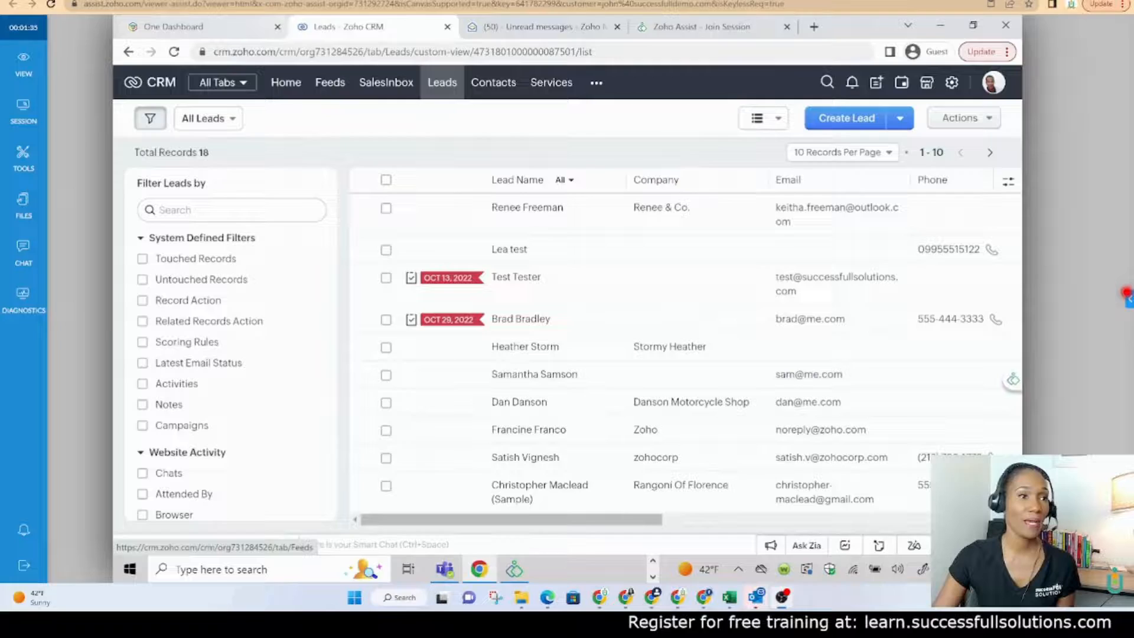
End the ongoing session with John from the Assist home and view History.
{"action": "left_click", "coordinate": [695, 27]}
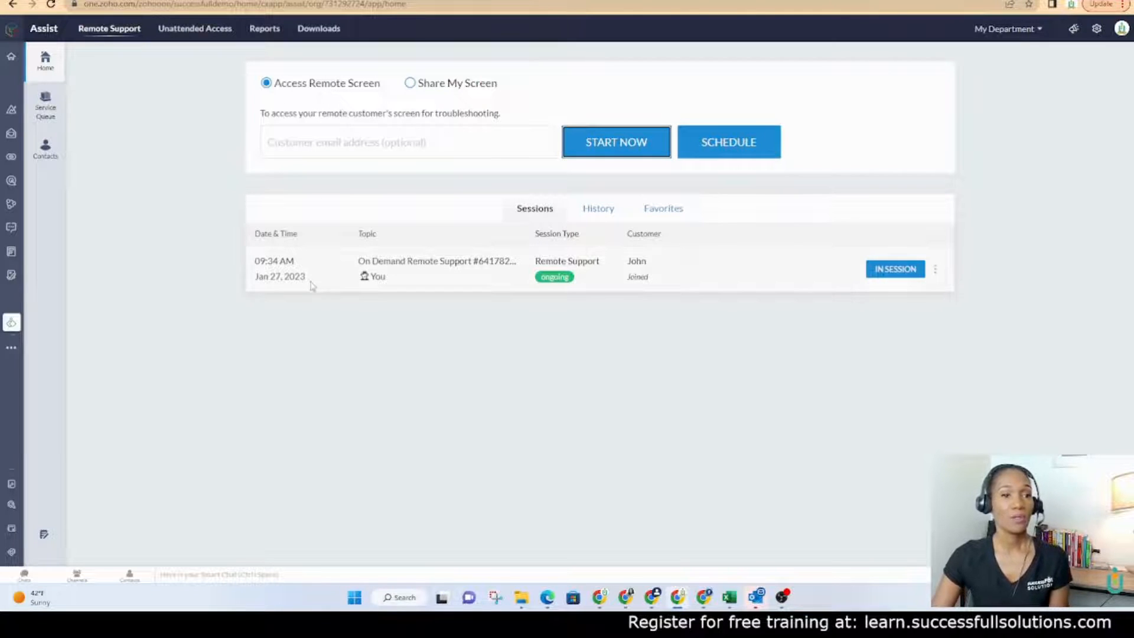
{"action": "mouse_move", "coordinate": [412, 280]}
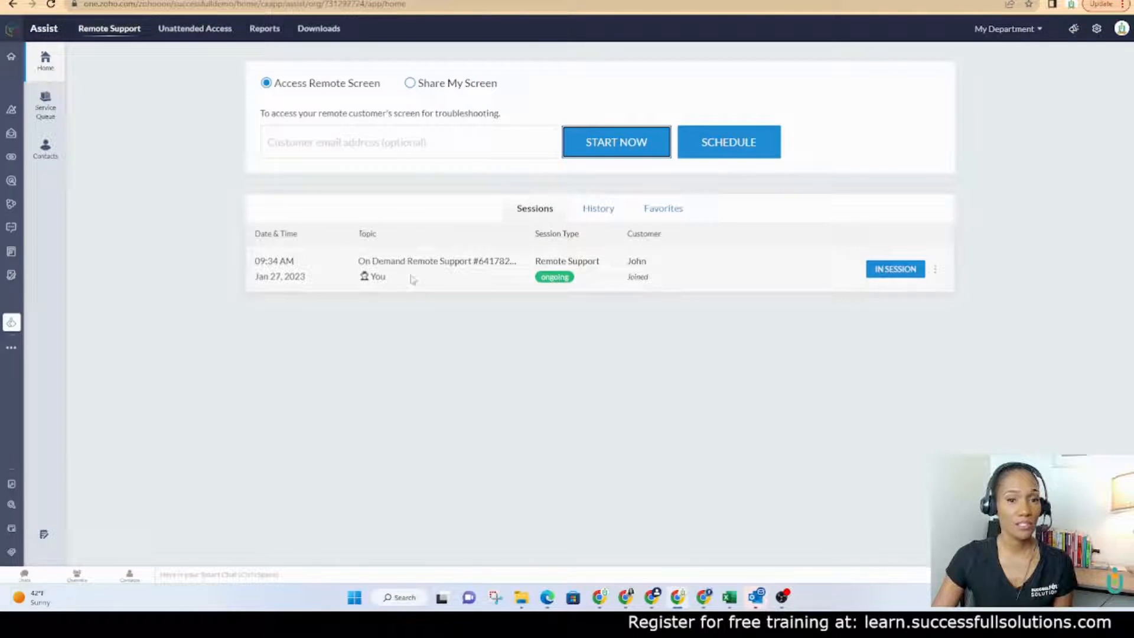
{"action": "mouse_move", "coordinate": [683, 280]}
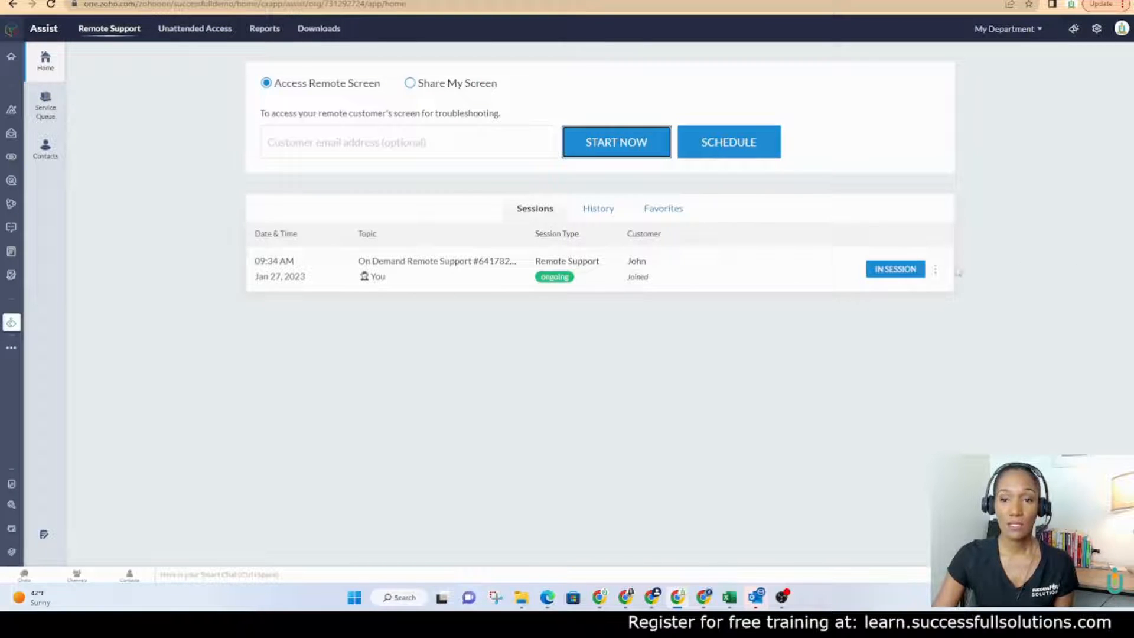
{"action": "left_click", "coordinate": [935, 269]}
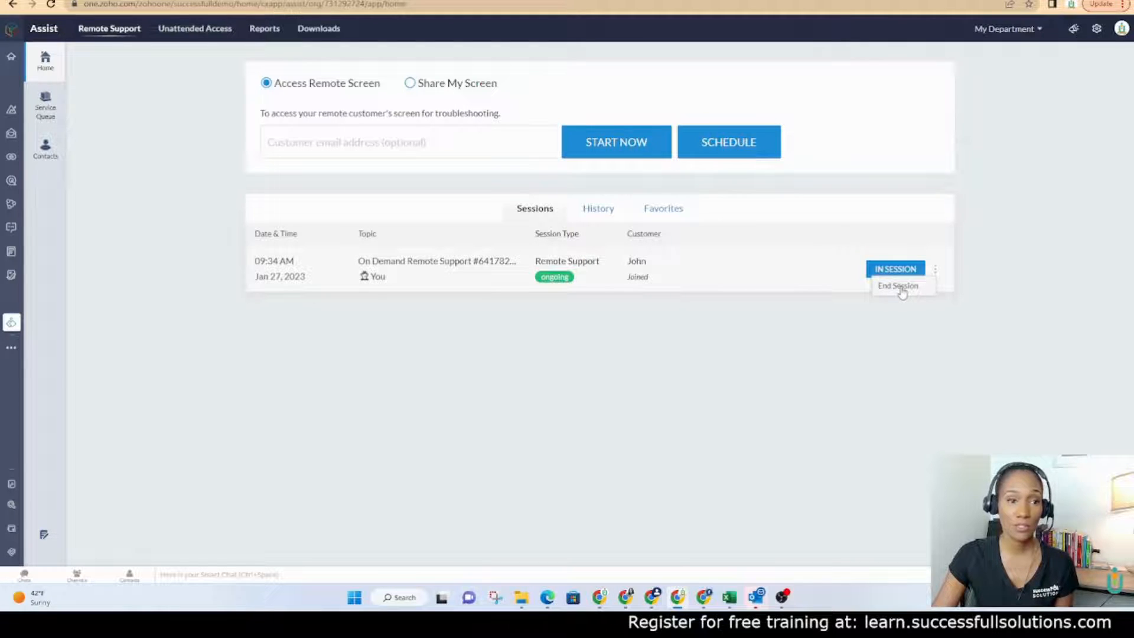
{"action": "left_click", "coordinate": [898, 285]}
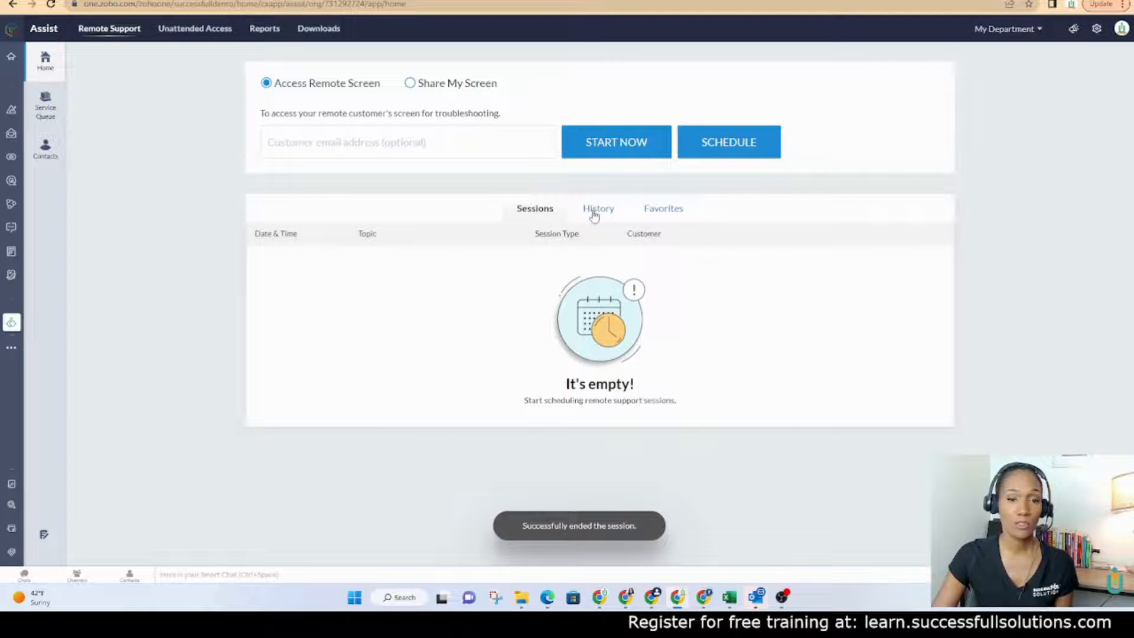
{"action": "left_click", "coordinate": [598, 208]}
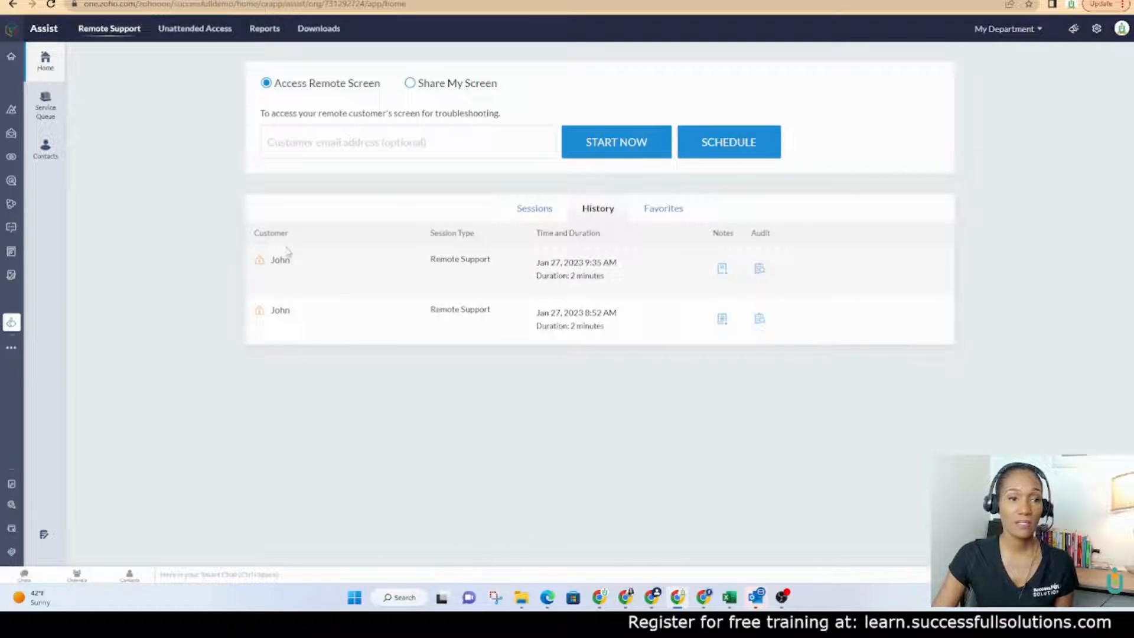
{"action": "mouse_move", "coordinate": [481, 274]}
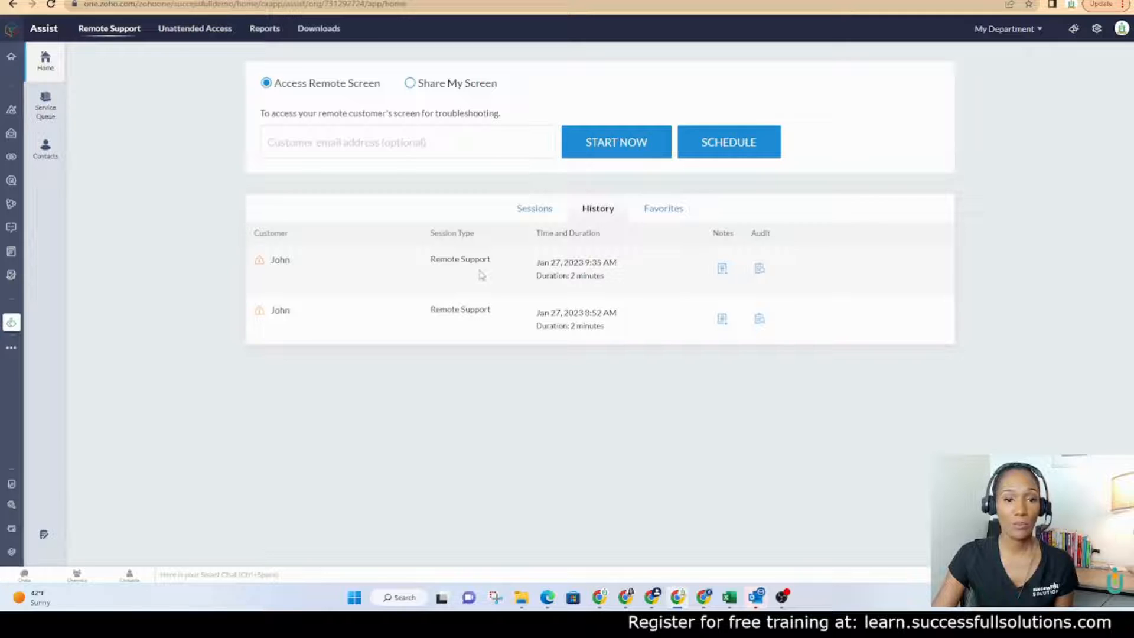
{"action": "mouse_move", "coordinate": [628, 275]}
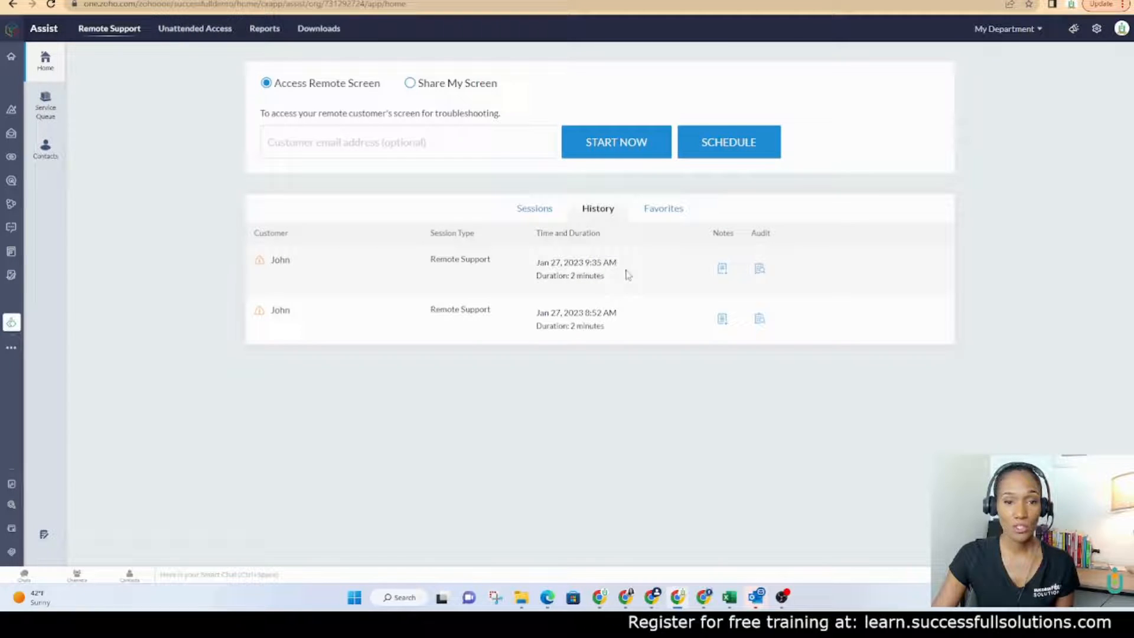
{"action": "mouse_move", "coordinate": [722, 268]}
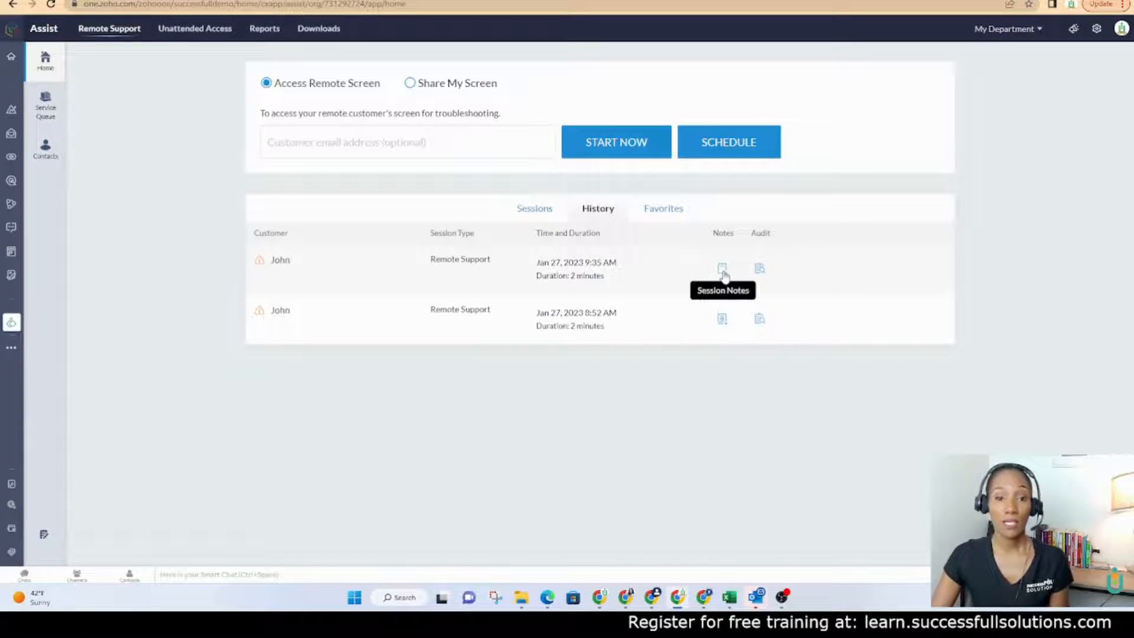
{"action": "mouse_move", "coordinate": [747, 277]}
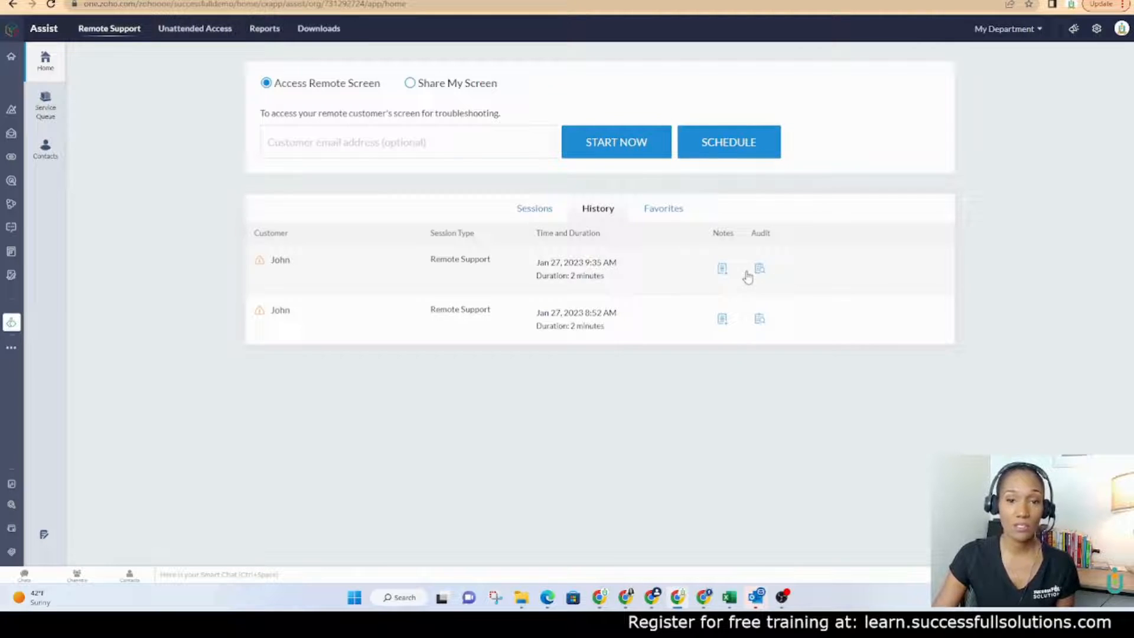
{"action": "mouse_move", "coordinate": [608, 433]}
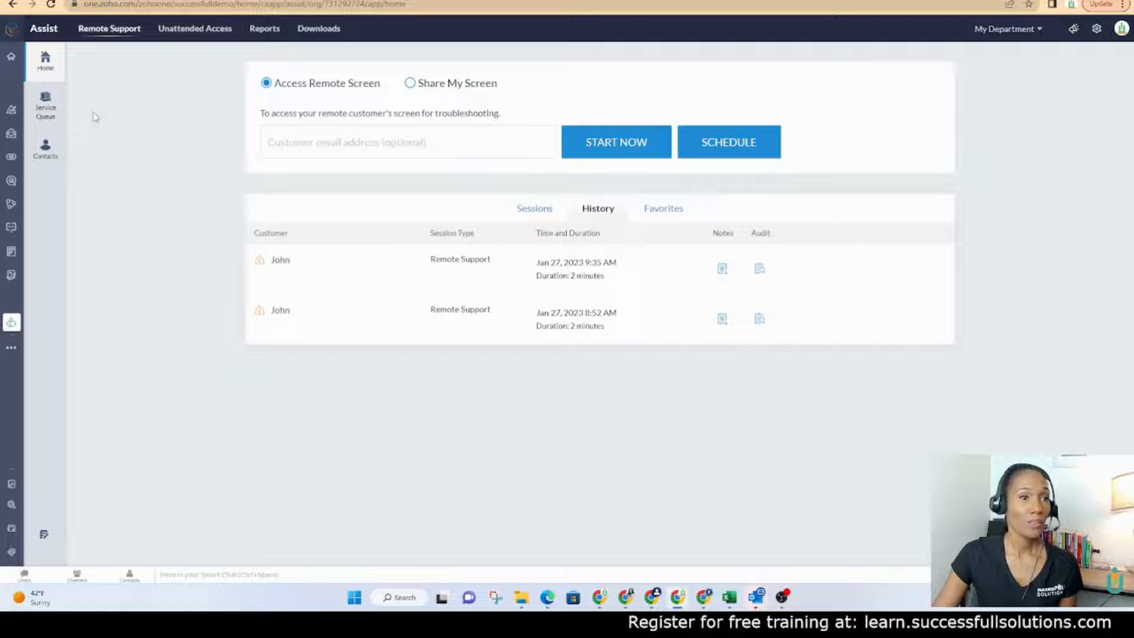
Visit Unattended Access, then open Reports and scroll the session table right.
{"action": "left_click", "coordinate": [195, 29]}
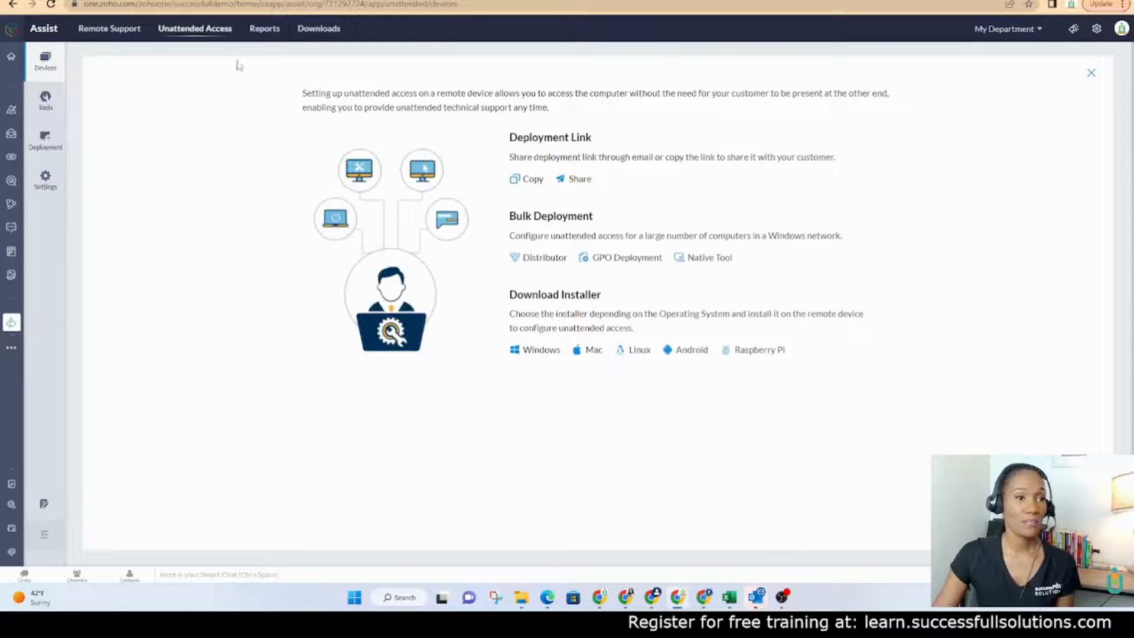
{"action": "mouse_move", "coordinate": [580, 483]}
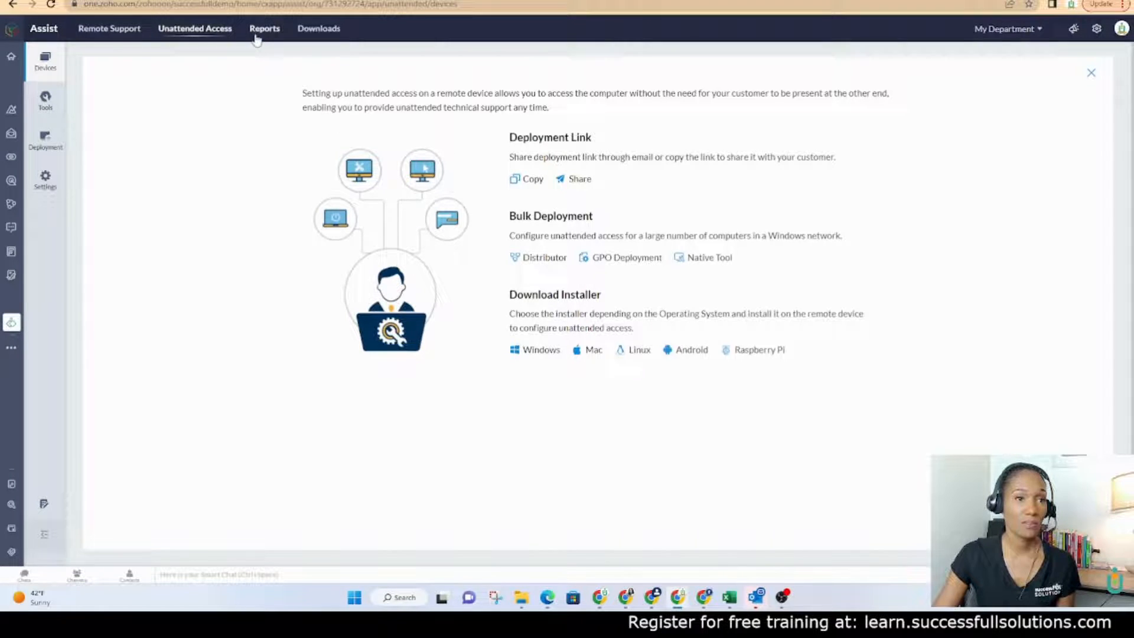
{"action": "left_click", "coordinate": [264, 28]}
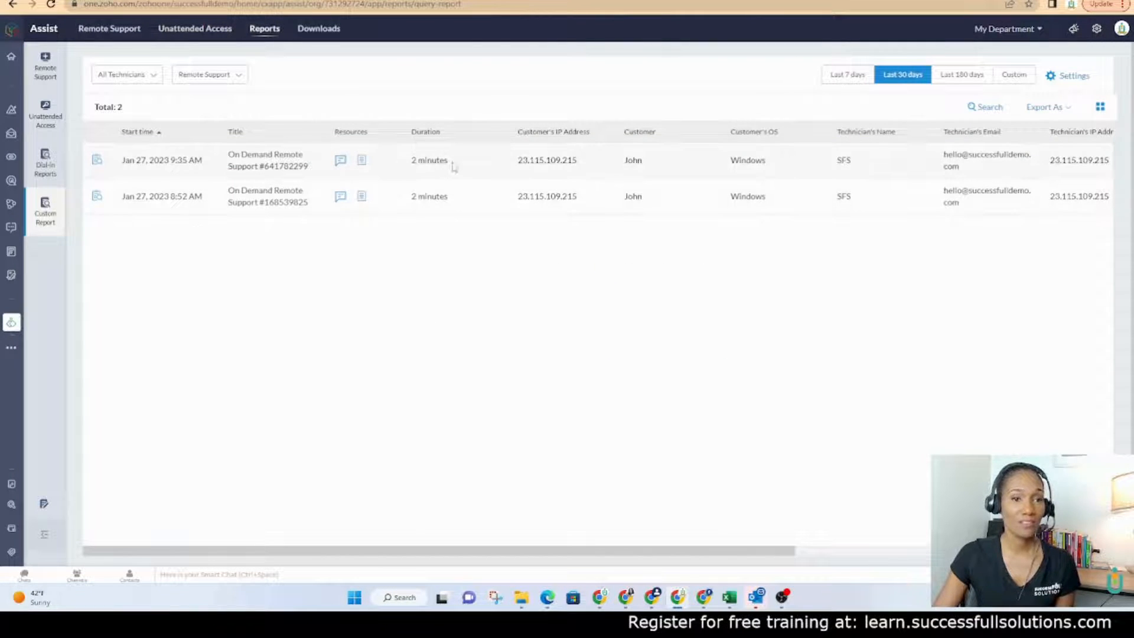
{"action": "mouse_move", "coordinate": [832, 192]}
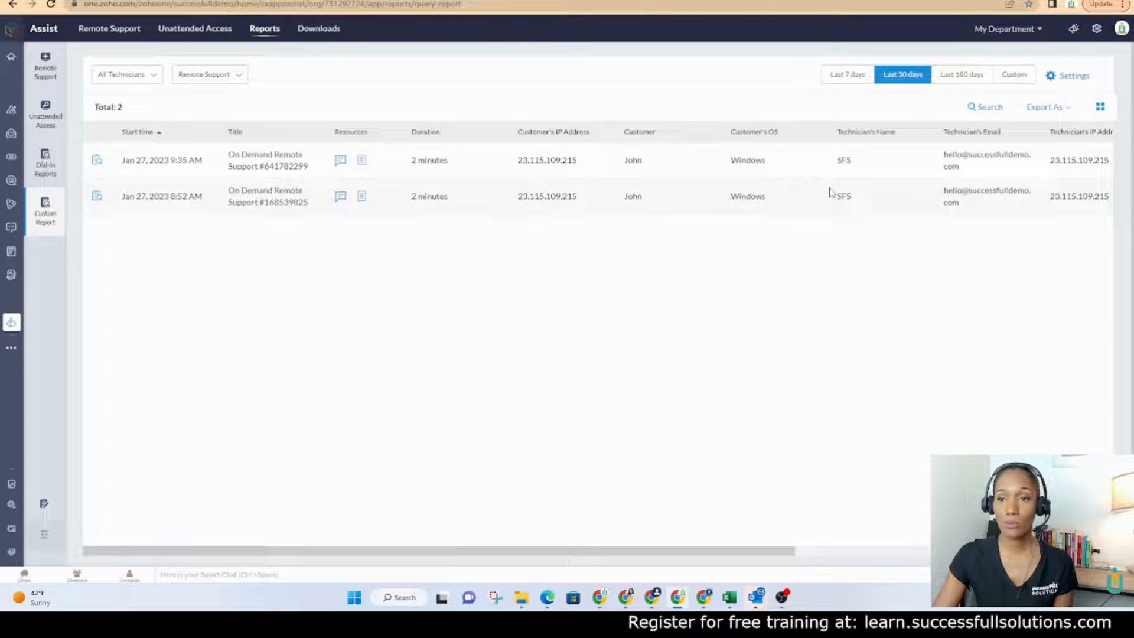
{"action": "mouse_move", "coordinate": [719, 448]}
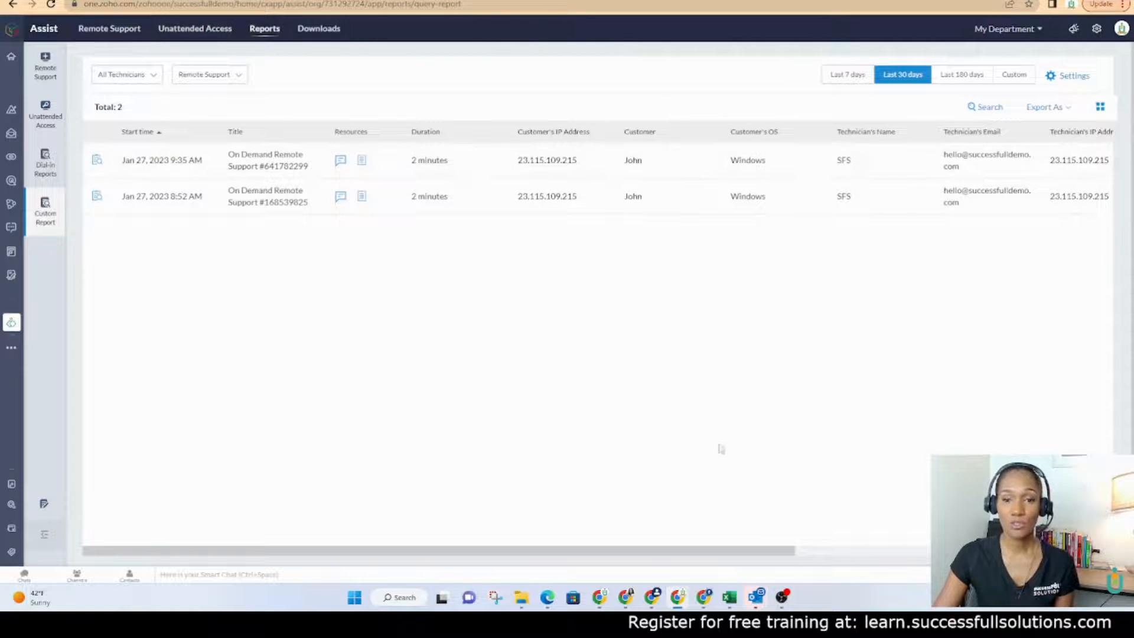
{"action": "scroll", "scroll_direction": "right", "scroll_amount": 3}
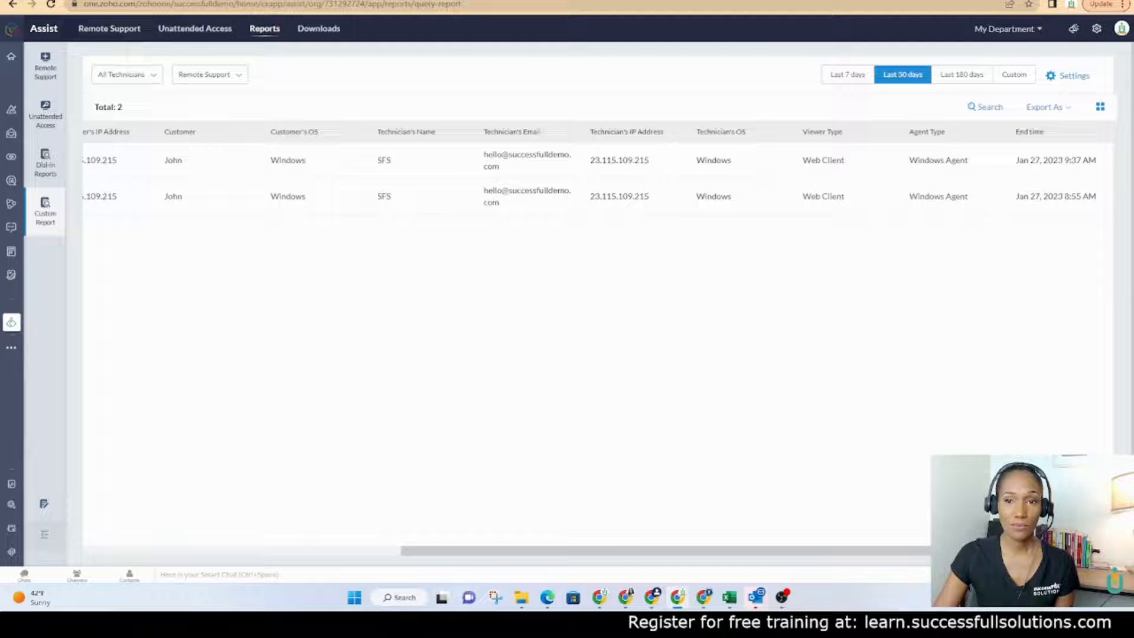
{"action": "mouse_move", "coordinate": [651, 168]}
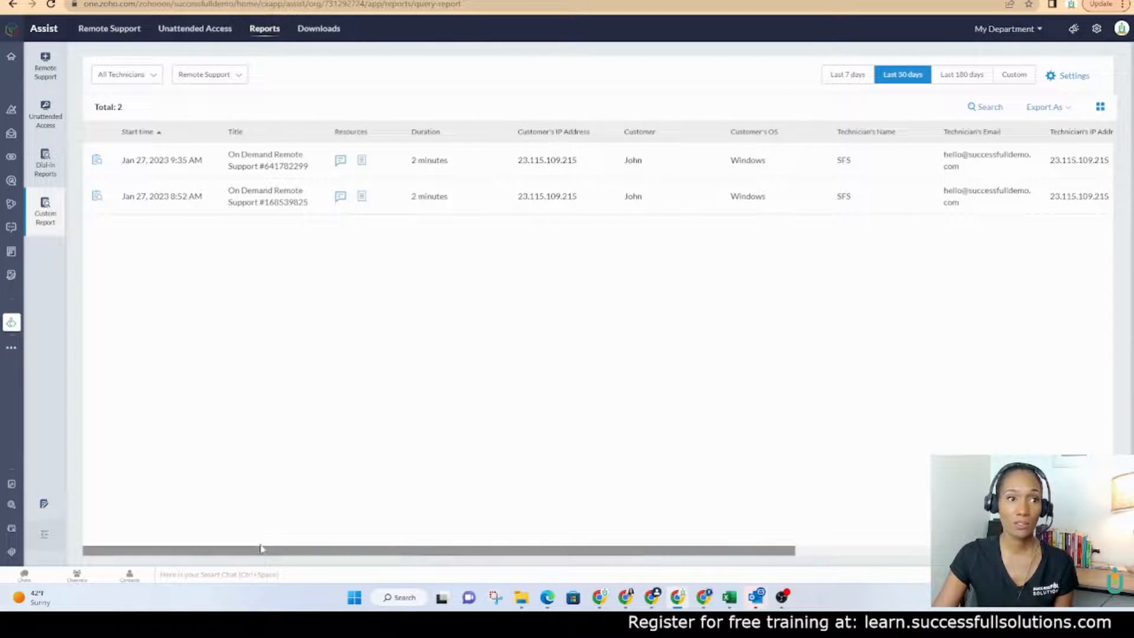
View the Downloads page and app settings, then return to the pricing page tab.
{"action": "left_click", "coordinate": [318, 28]}
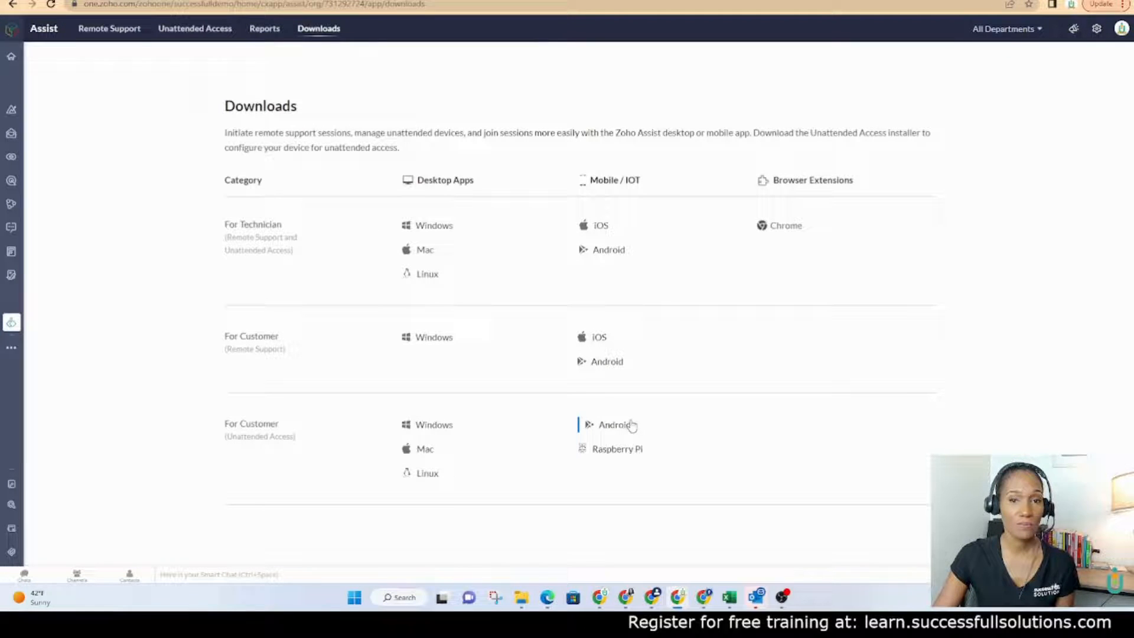
{"action": "mouse_move", "coordinate": [613, 424]}
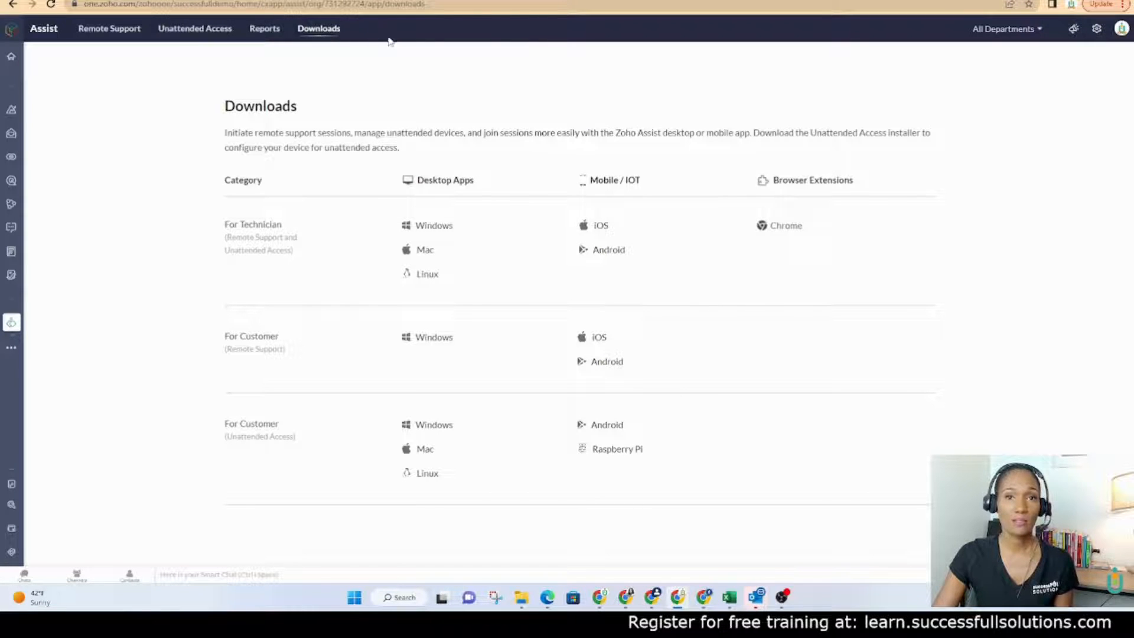
{"action": "mouse_move", "coordinate": [1077, 62]}
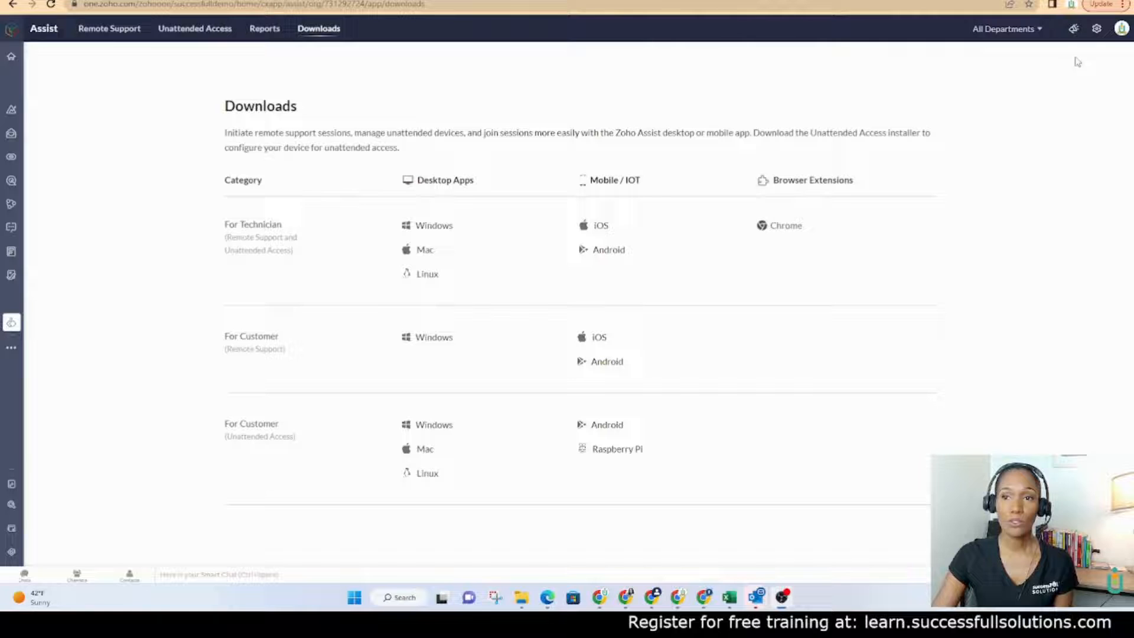
{"action": "left_click", "coordinate": [1096, 29]}
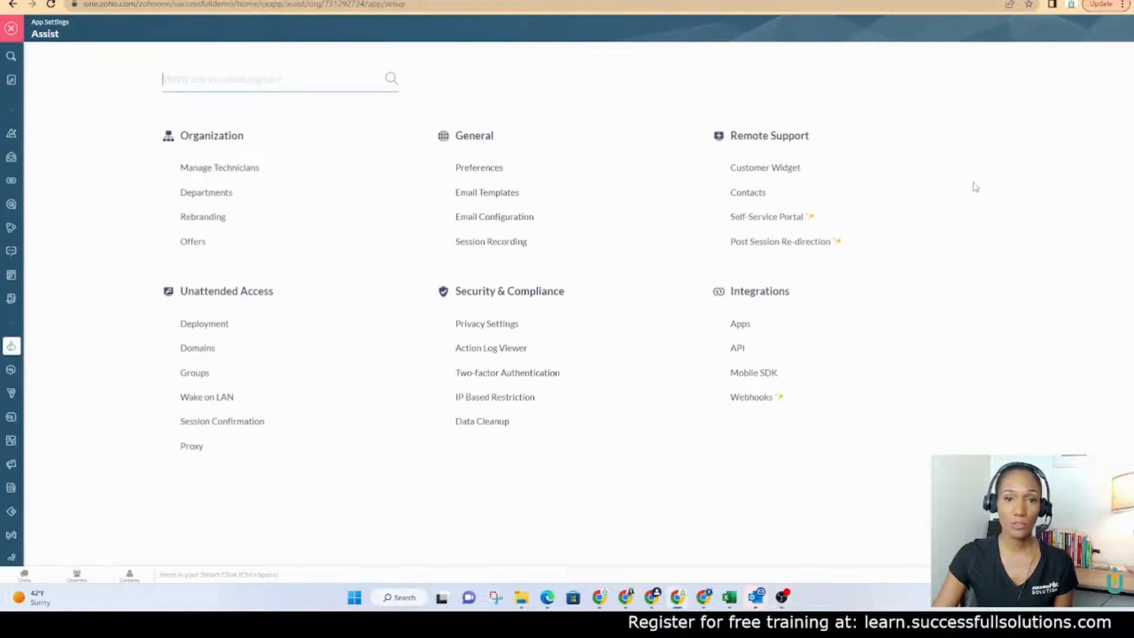
{"action": "left_click", "coordinate": [202, 216]}
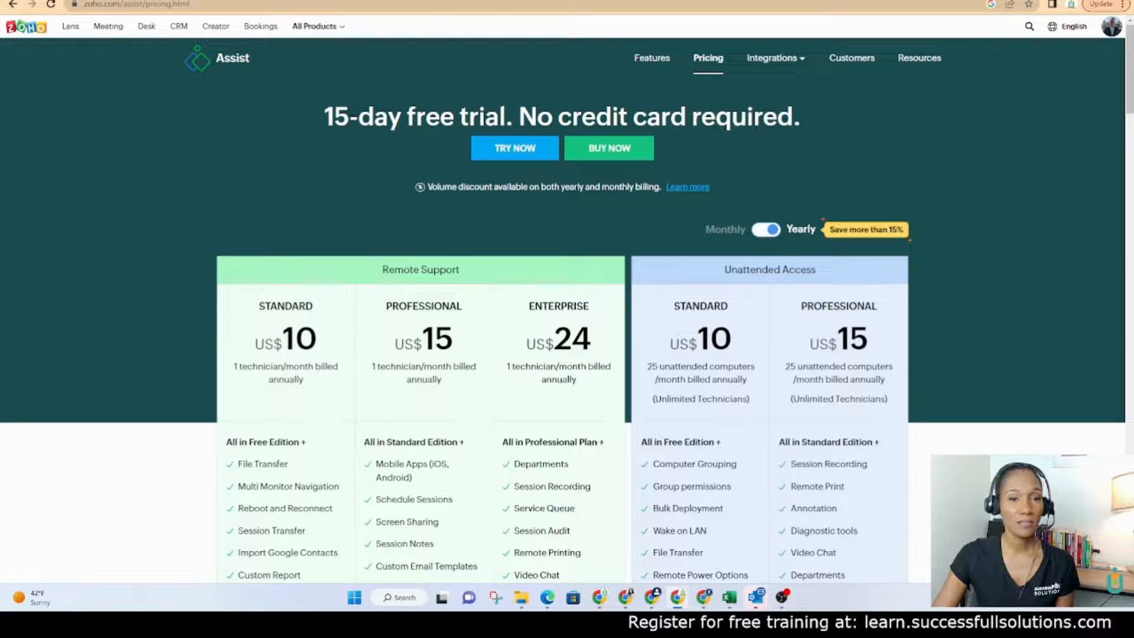
Open the Features page and scroll down to the Security section.
{"action": "left_click", "coordinate": [651, 58]}
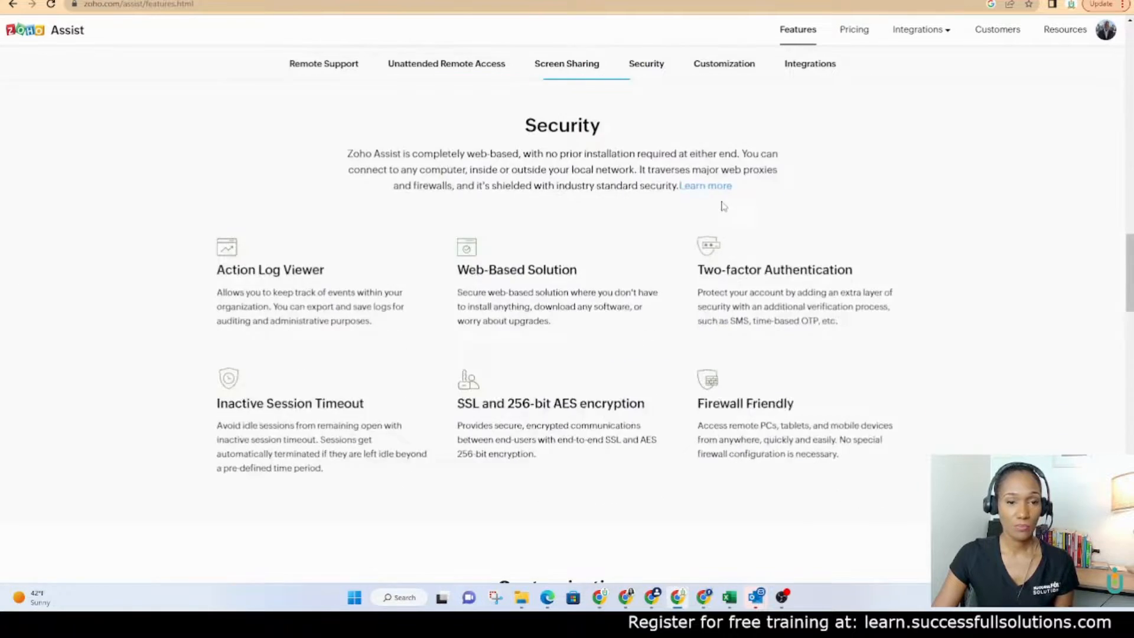
{"action": "scroll", "scroll_direction": "down", "scroll_amount": 3}
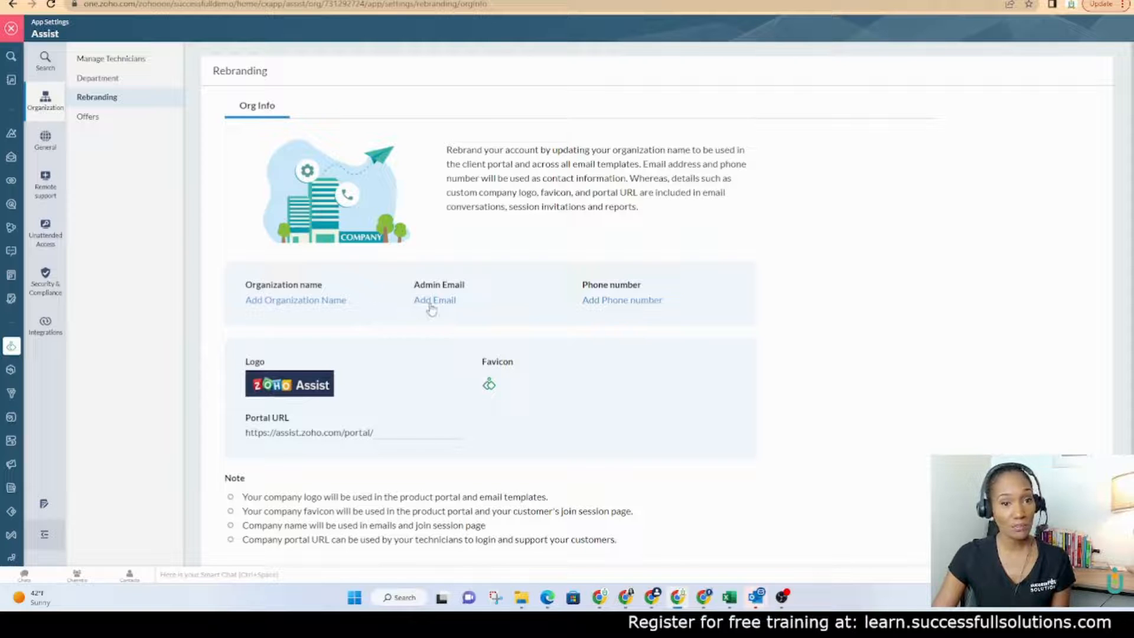
Scroll the Rebranding settings, focus the Portal URL field, and deselect the note text.
{"action": "scroll", "scroll_direction": "down", "scroll_amount": 3}
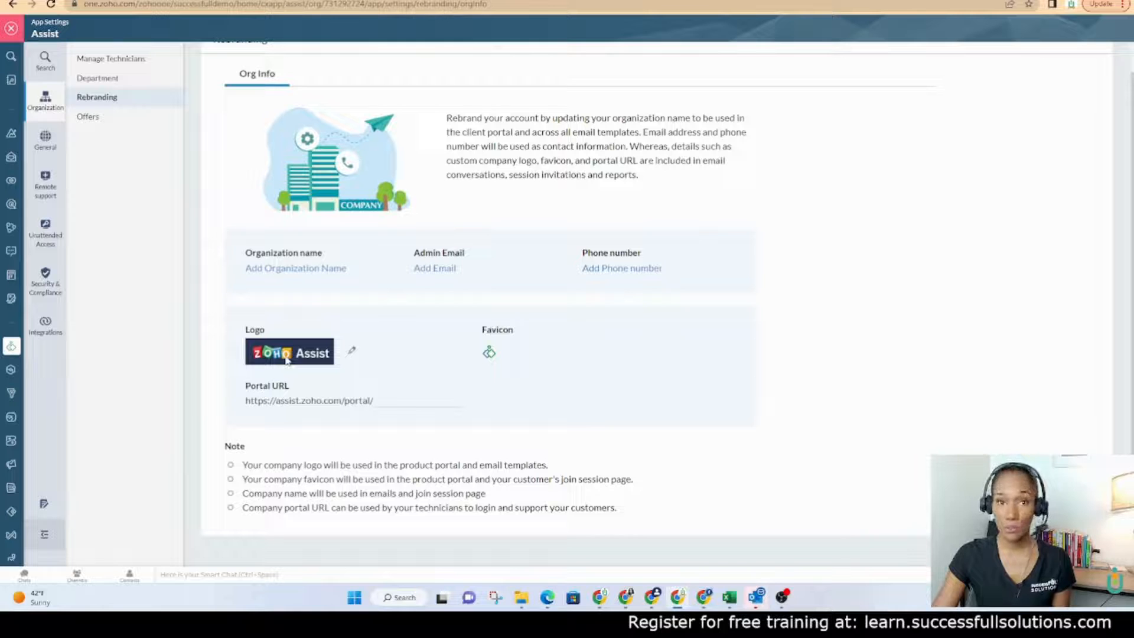
{"action": "mouse_move", "coordinate": [513, 359]}
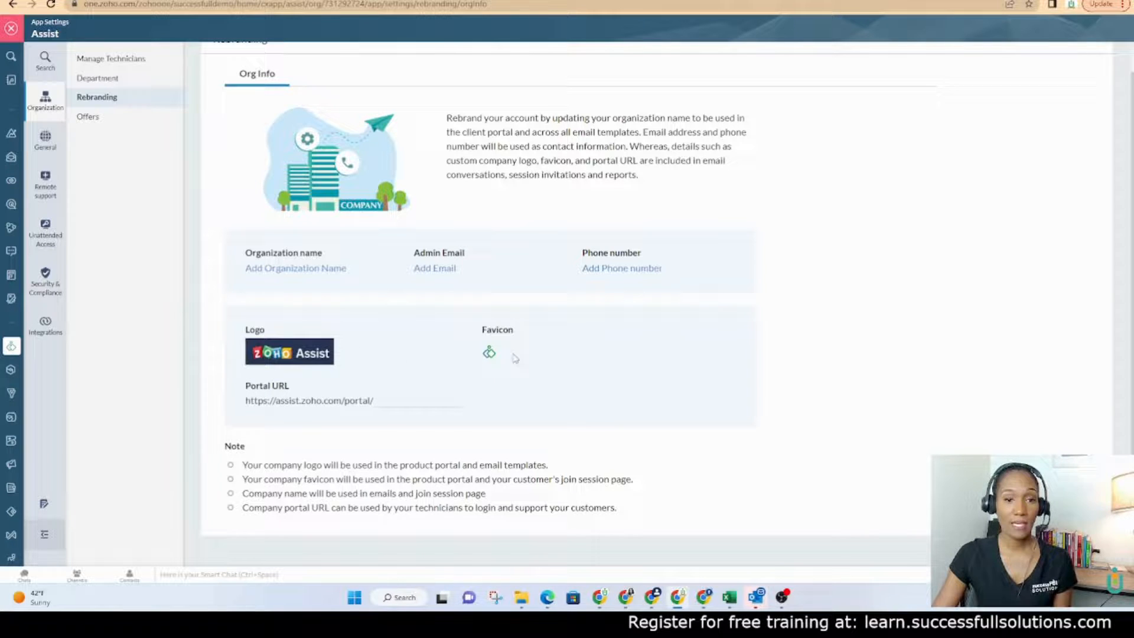
{"action": "mouse_move", "coordinate": [511, 358]}
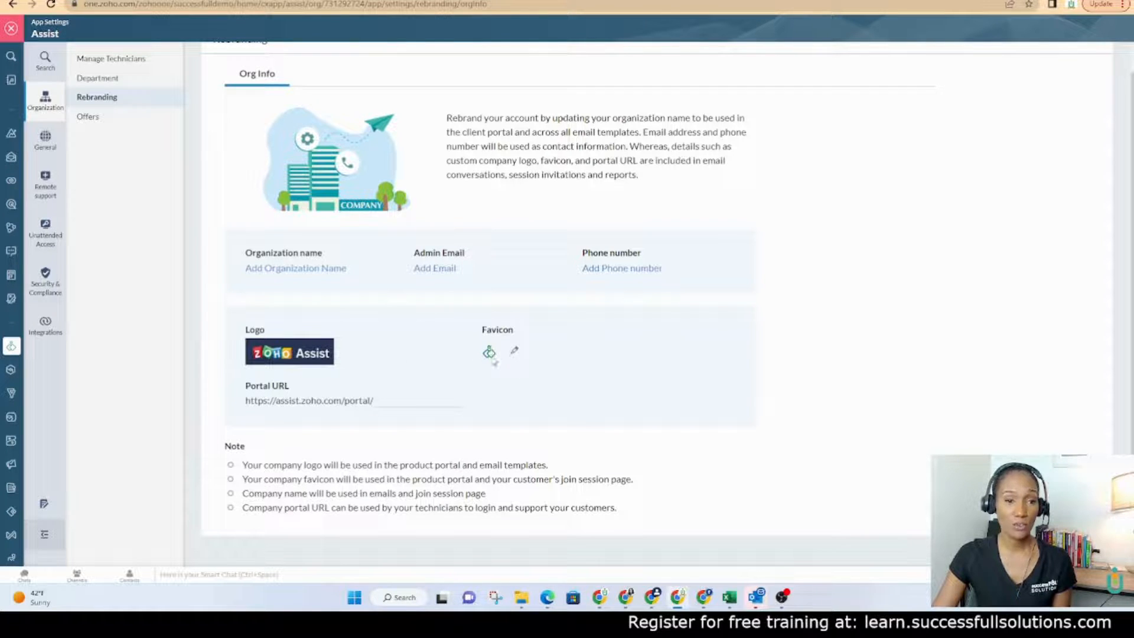
{"action": "left_click", "coordinate": [420, 400]}
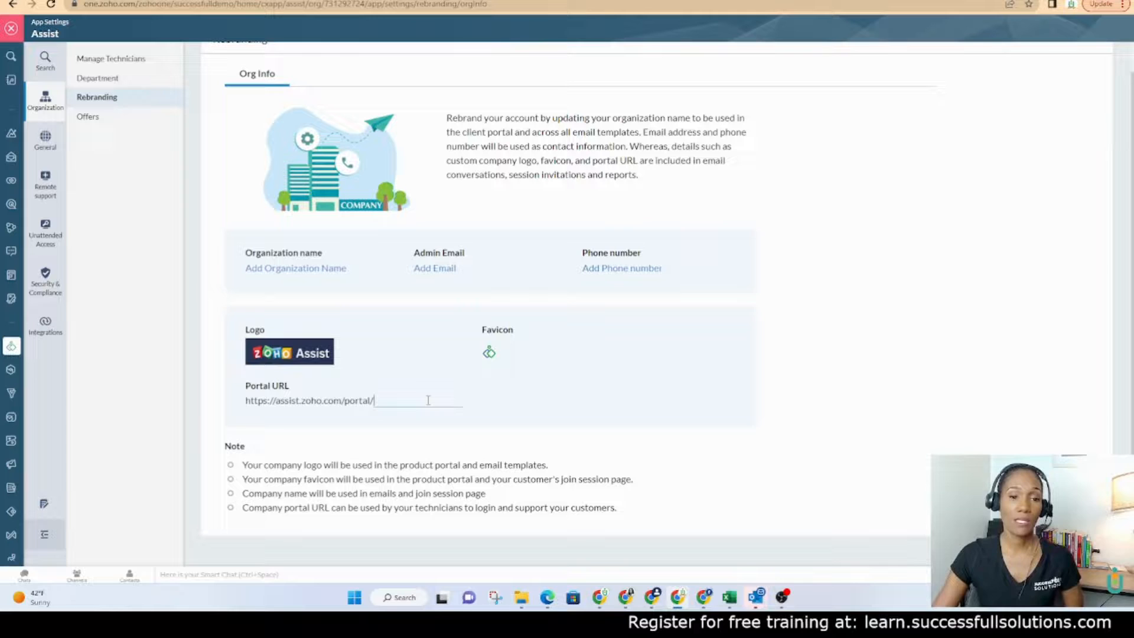
{"action": "mouse_move", "coordinate": [624, 403]}
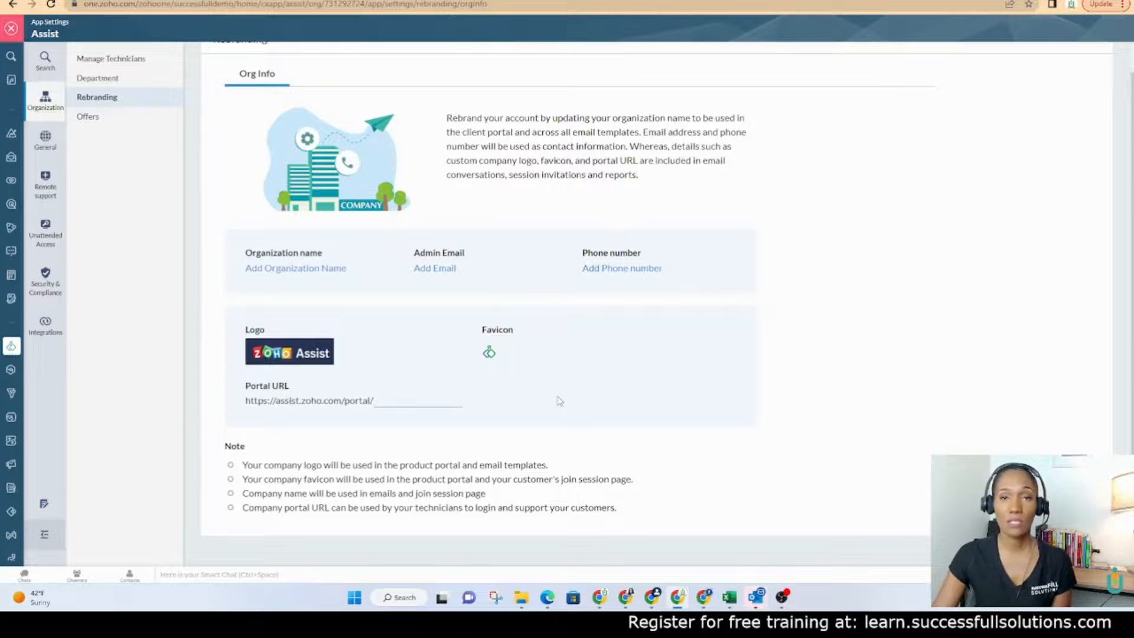
{"action": "mouse_move", "coordinate": [526, 366]}
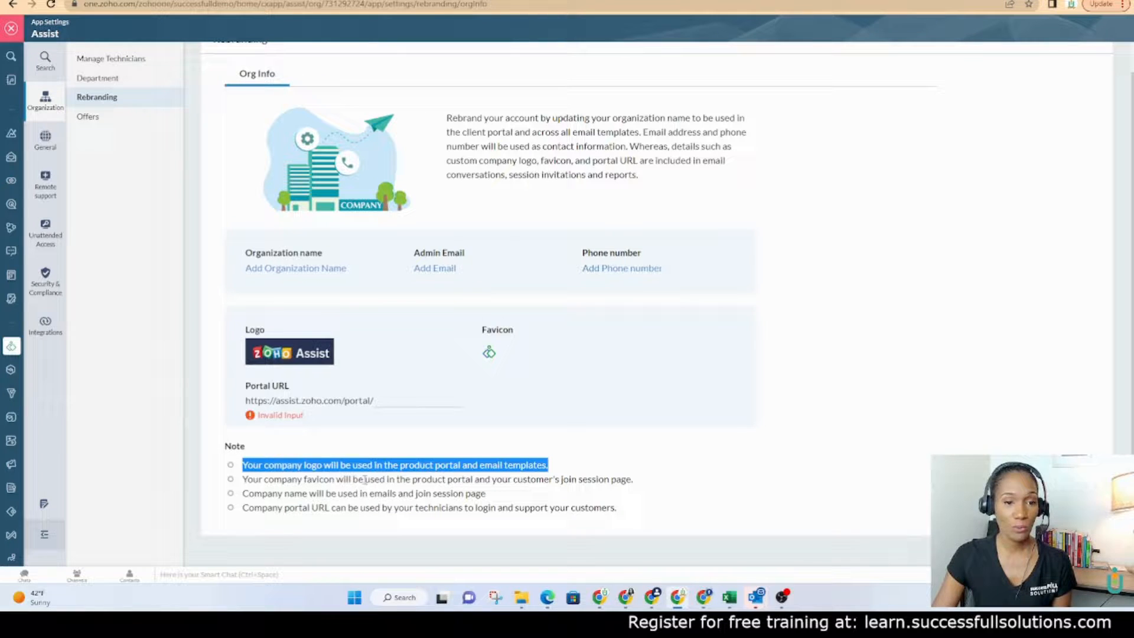
{"action": "mouse_move", "coordinate": [579, 479]}
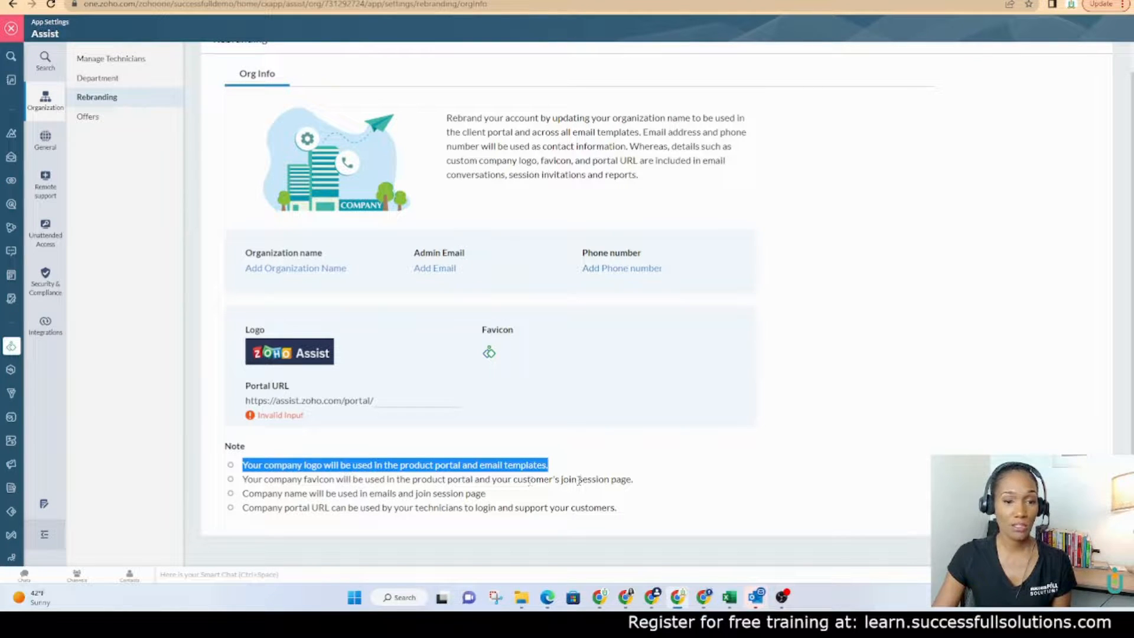
{"action": "mouse_move", "coordinate": [644, 484]}
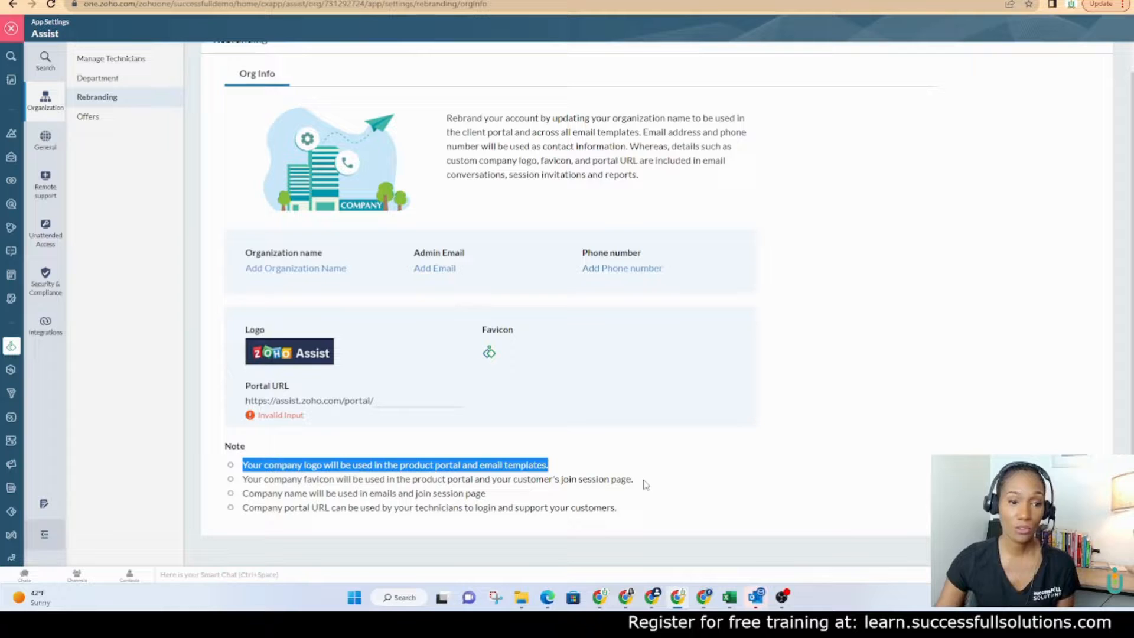
{"action": "mouse_move", "coordinate": [464, 439]}
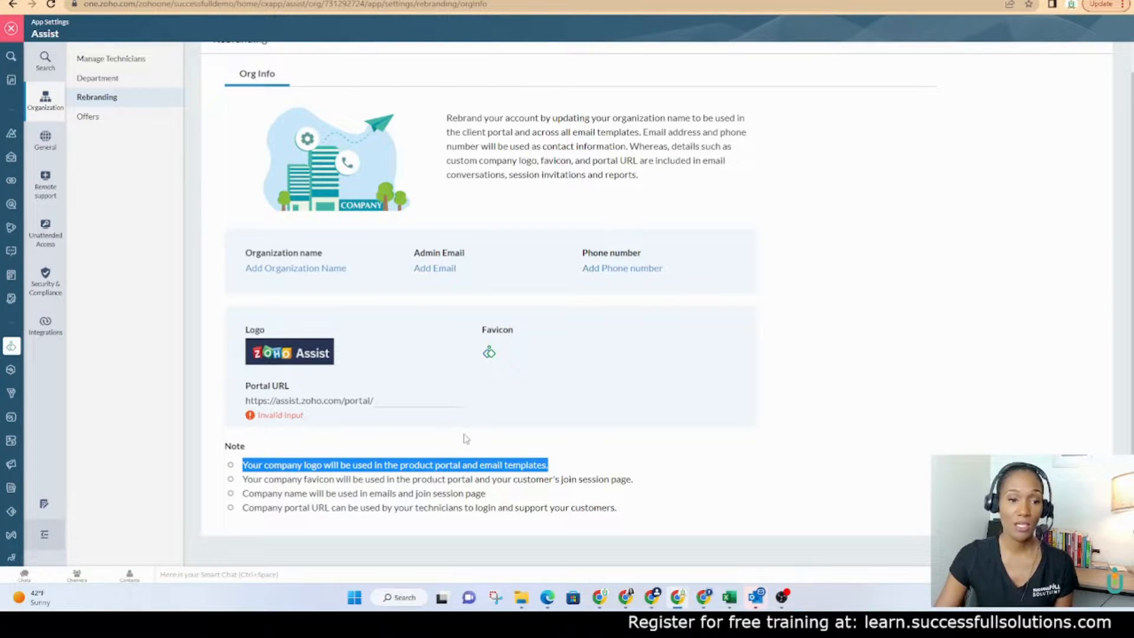
{"action": "mouse_move", "coordinate": [669, 506]}
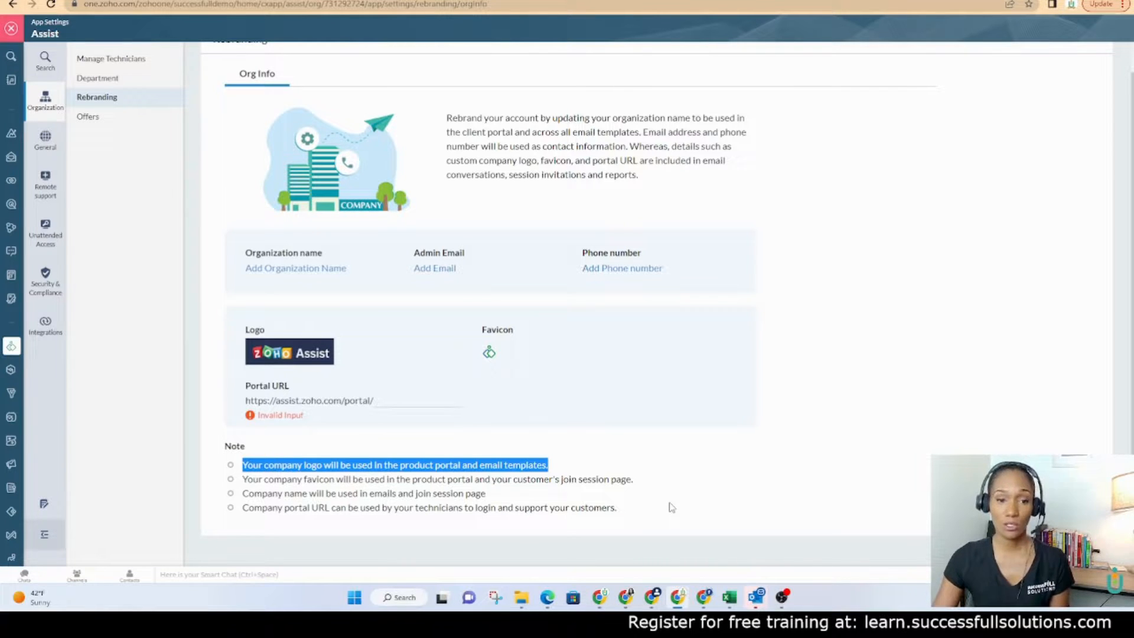
{"action": "mouse_move", "coordinate": [653, 437]}
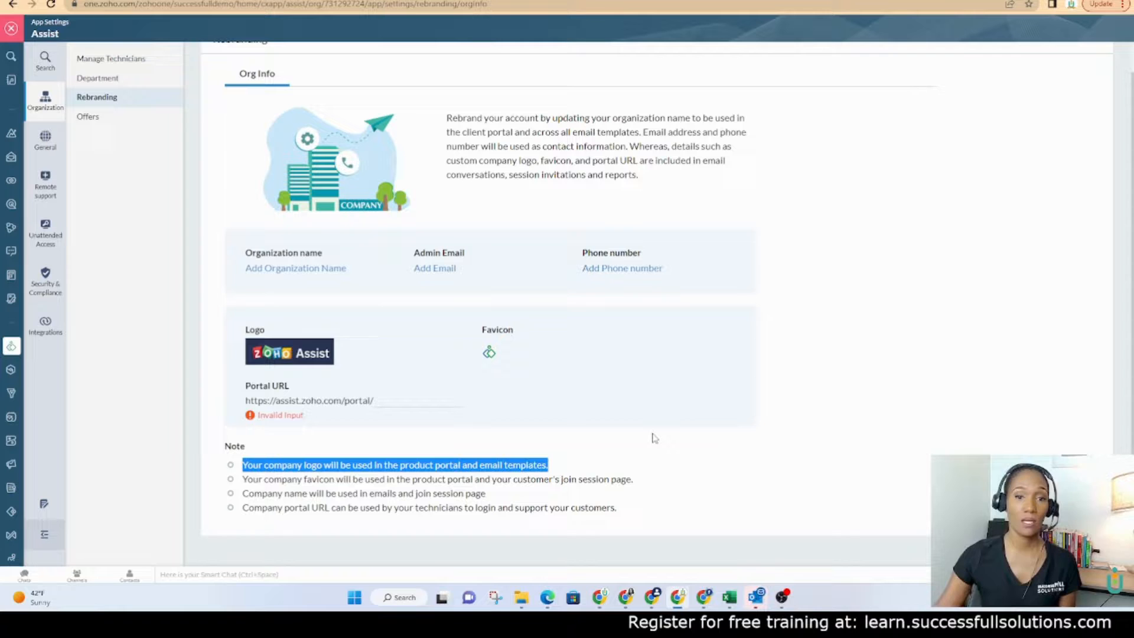
{"action": "left_click", "coordinate": [864, 366]}
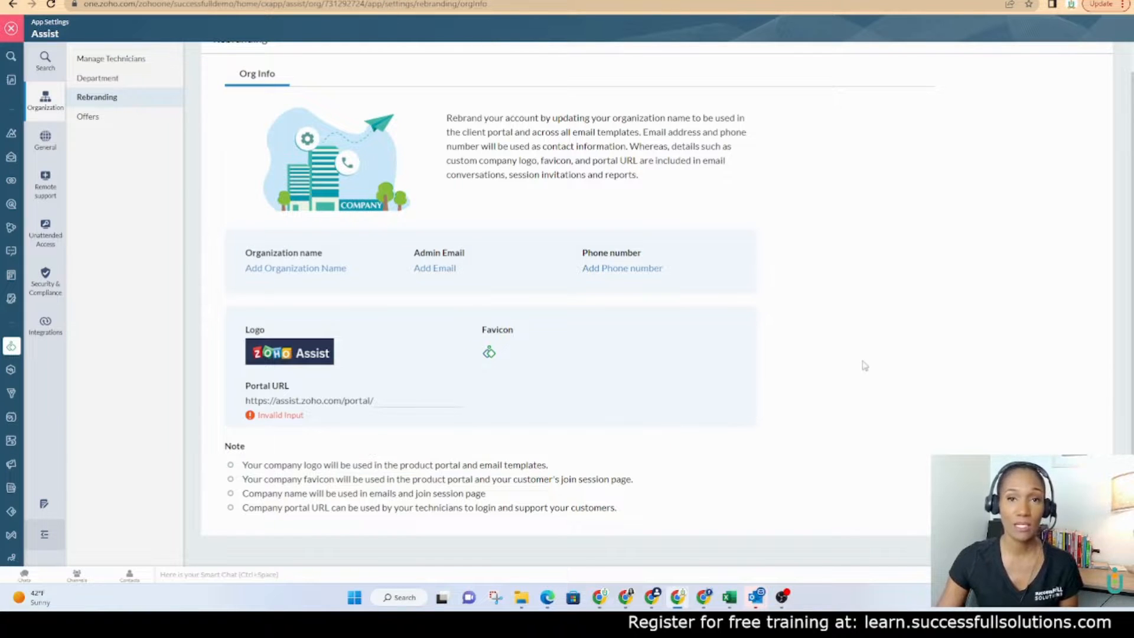